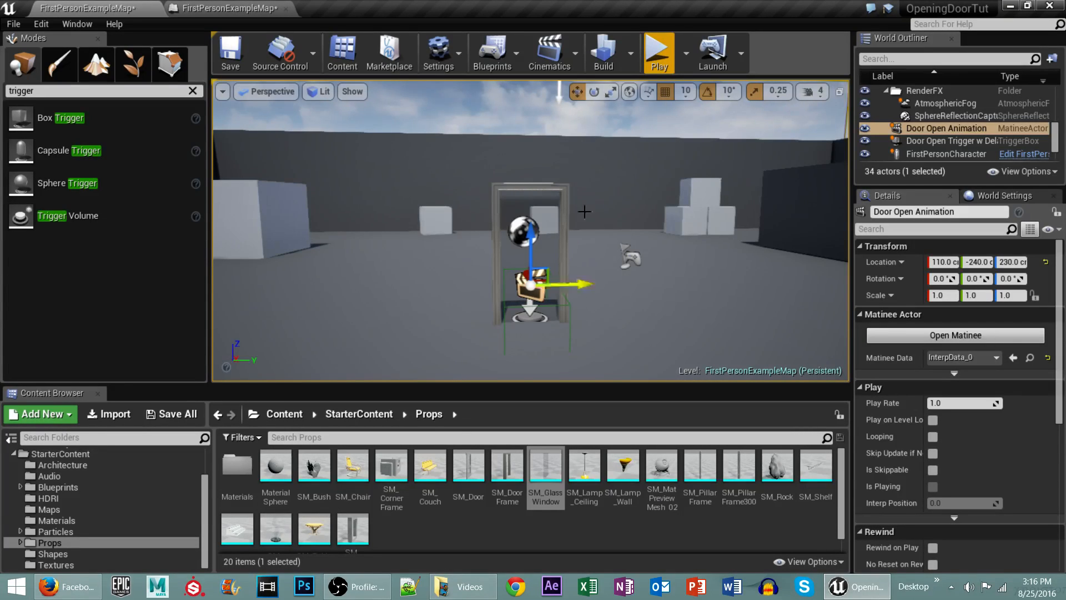
Duplicate the door frame and glass pane into a second doorway
{"action": "left_click", "coordinate": [657, 52]}
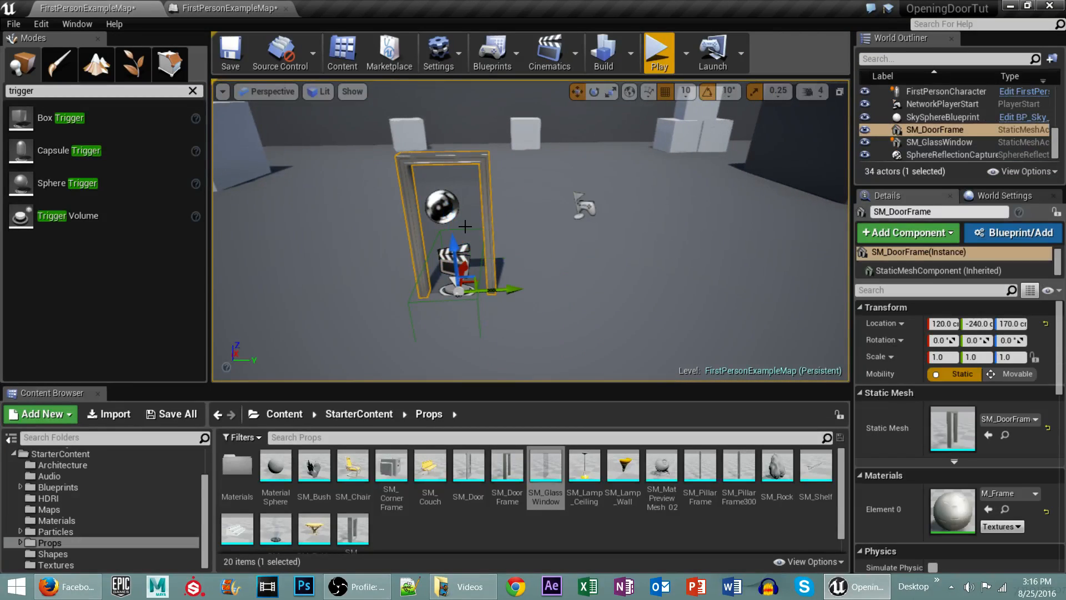
{"action": "left_click", "coordinate": [939, 142]}
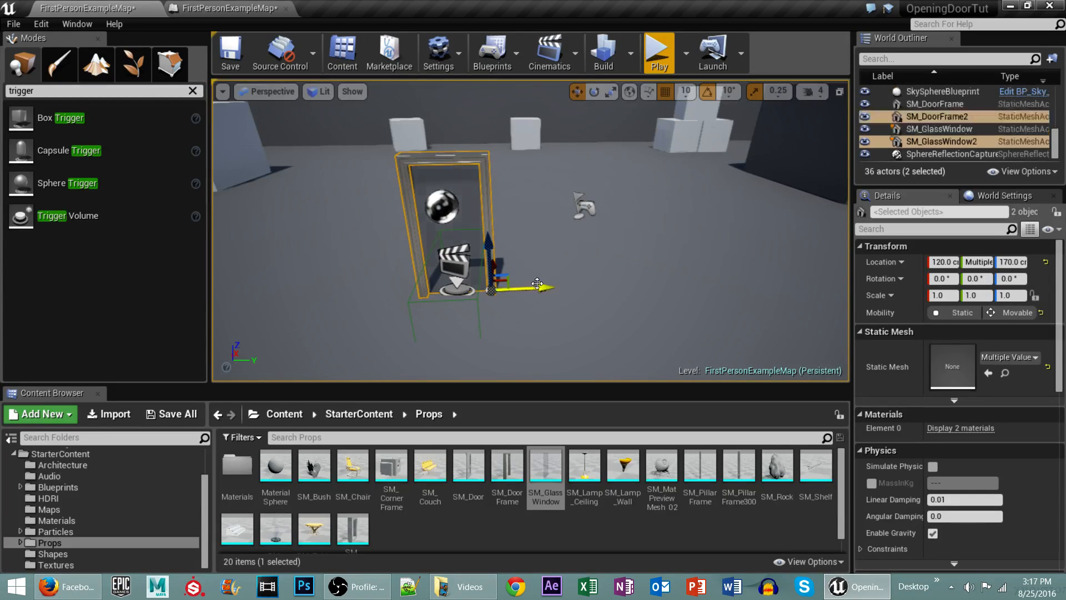
{"action": "left_click_drag", "start_coordinate": [537, 284], "coordinate": [700, 282]}
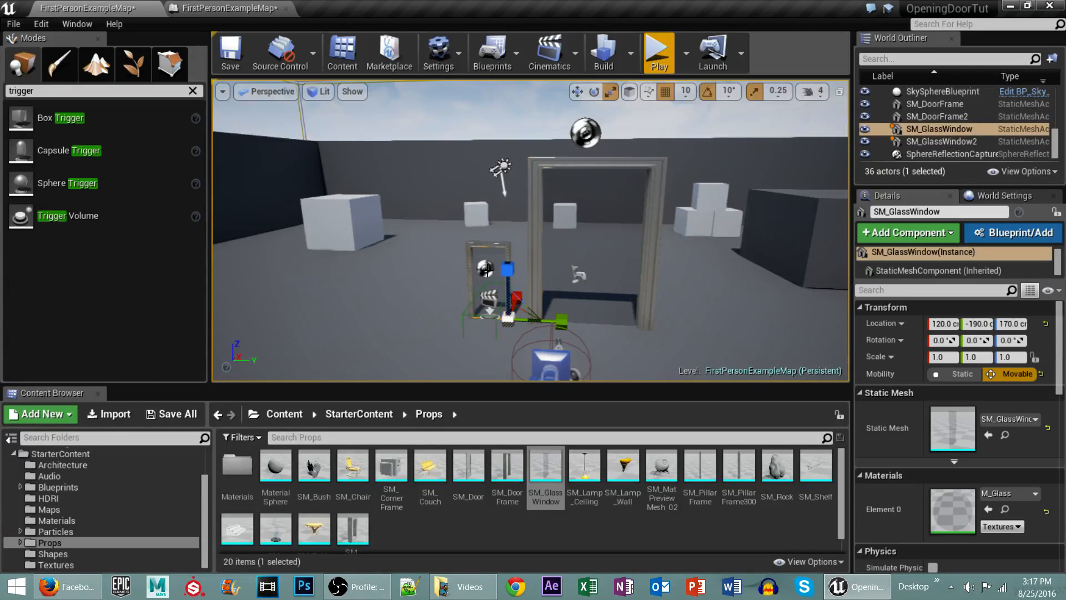
Move the Sphere Reflection Capture to the new doorway and enlarge its Influence Radius
{"action": "left_click", "coordinate": [951, 154]}
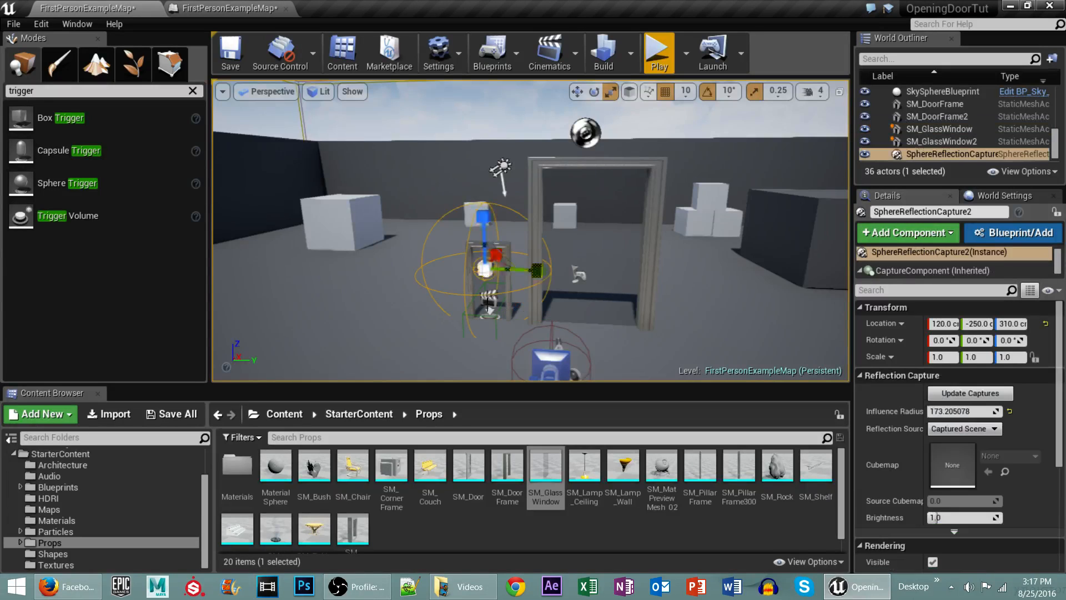
{"action": "left_click_drag", "start_coordinate": [523, 271], "coordinate": [653, 278]}
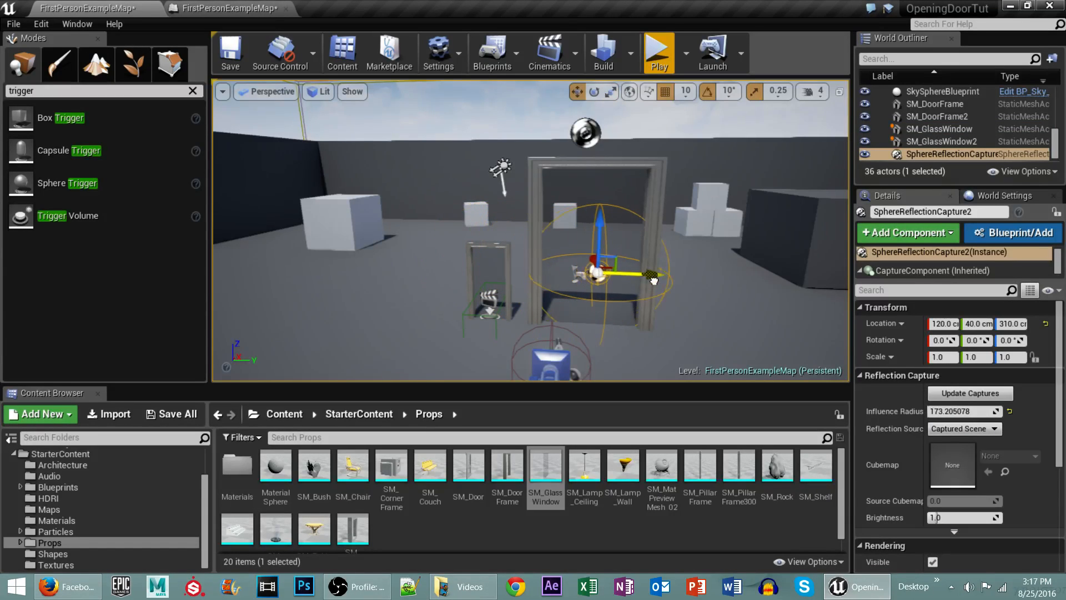
{"action": "left_click_drag", "start_coordinate": [653, 276], "coordinate": [635, 275]}
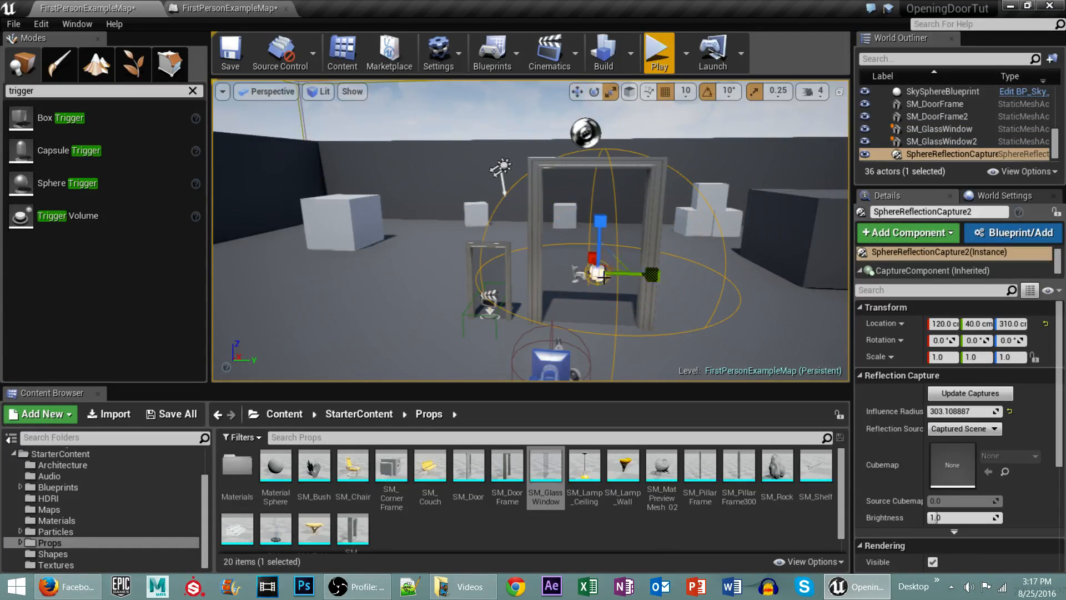
{"action": "left_click_drag", "start_coordinate": [598, 218], "coordinate": [603, 167]}
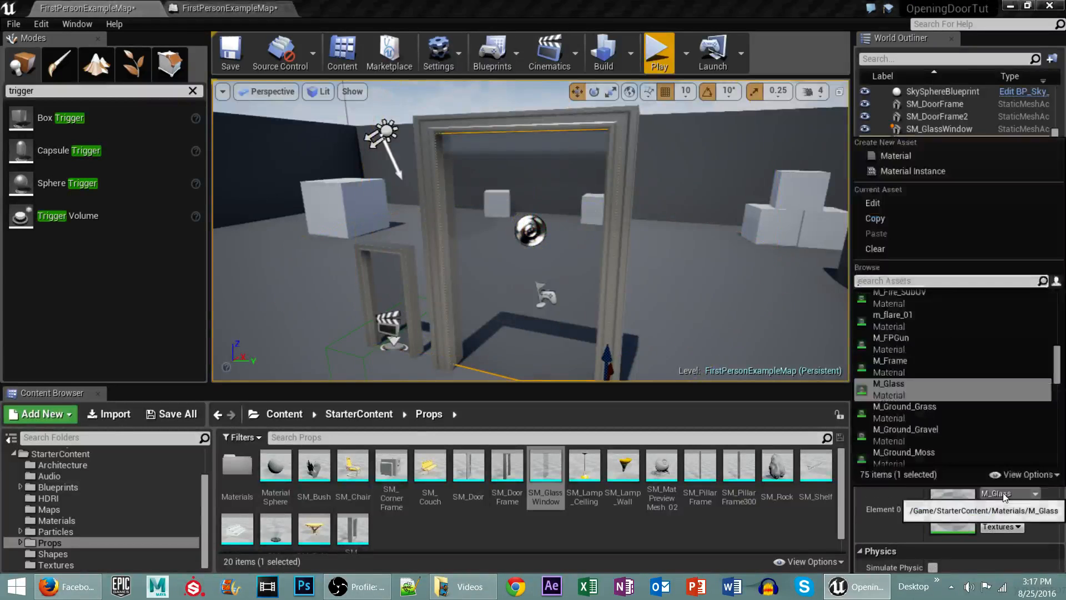
Search the materials for 'glass' to apply statue glass to the new pane
{"action": "type", "text": "glass"}
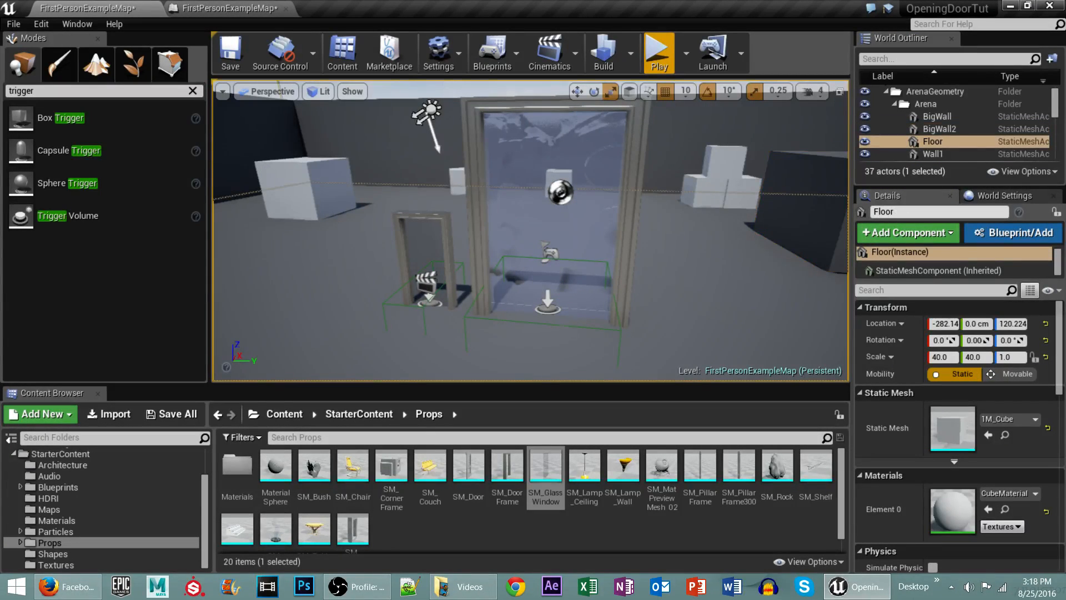
Rename the TriggerBox to 'Door Trigger', then delete the old doorway actors and confirm
{"action": "left_click", "coordinate": [941, 128]}
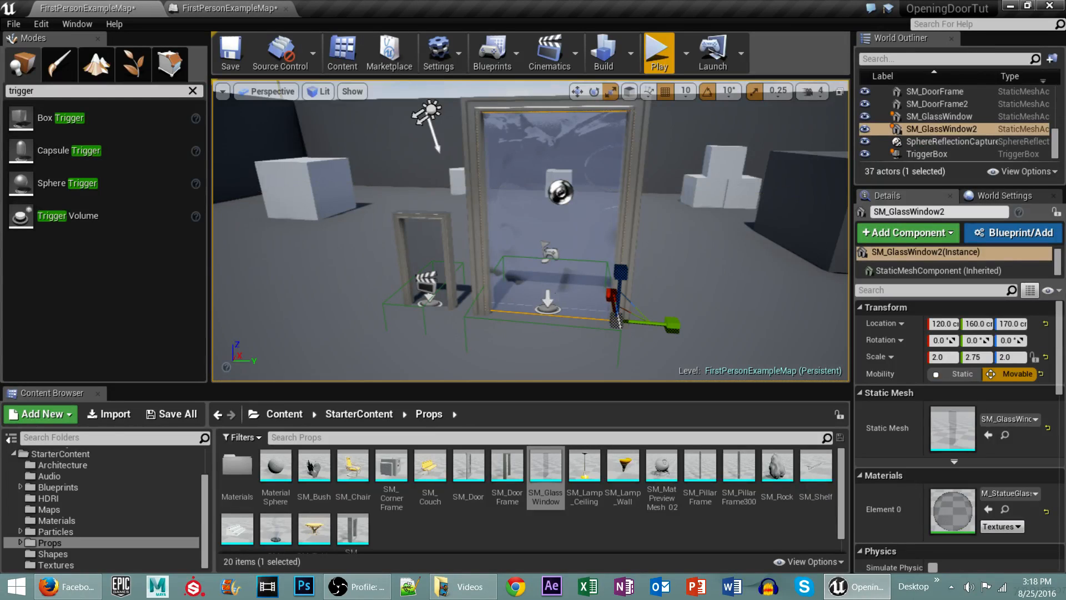
{"action": "left_click", "coordinate": [927, 154]}
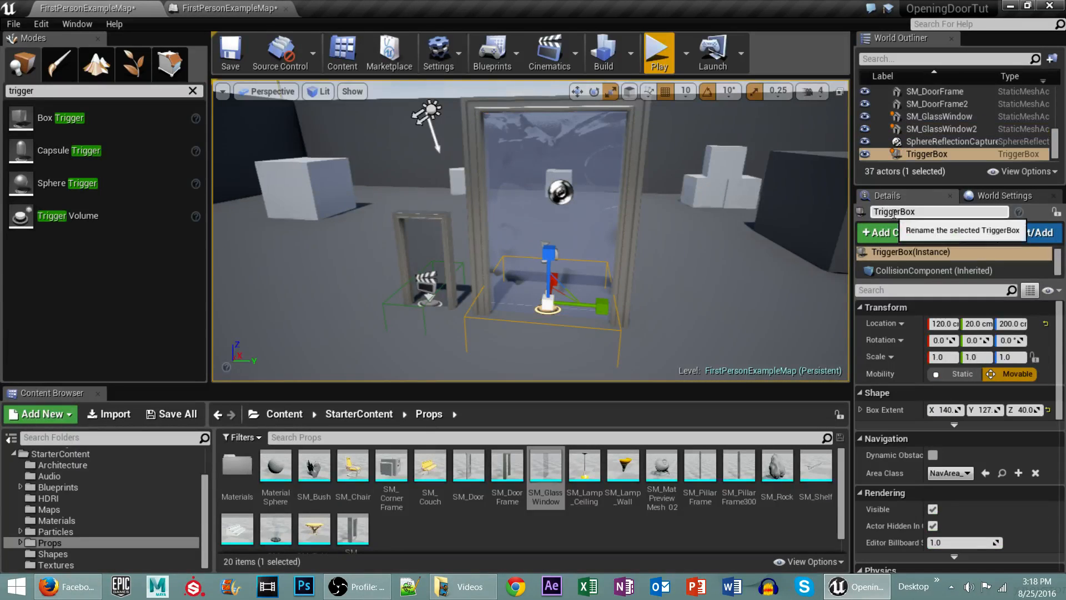
{"action": "type", "text": "Door Open"}
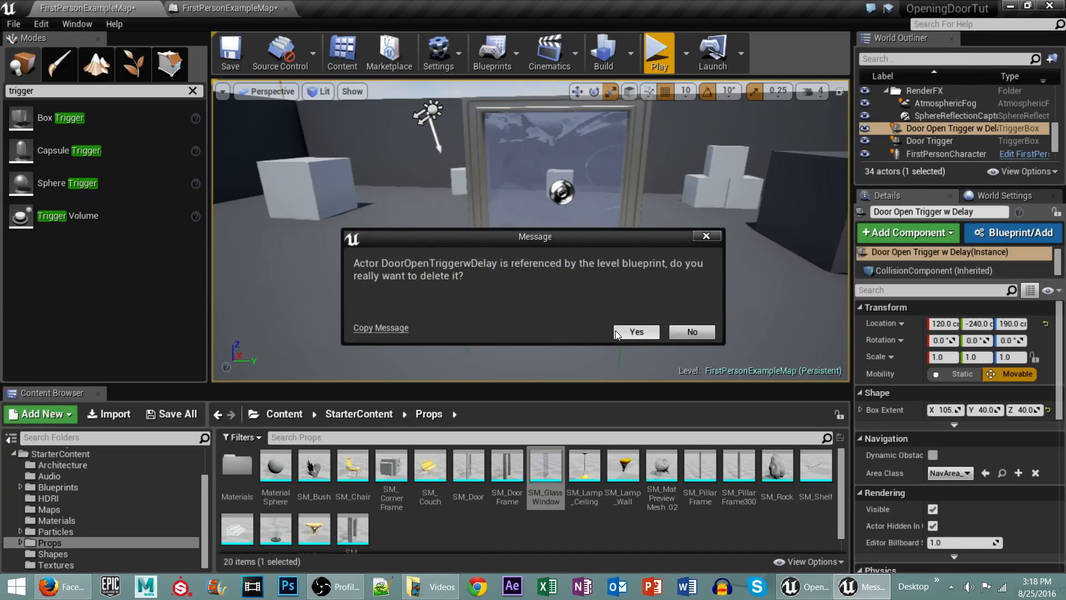
{"action": "left_click", "coordinate": [636, 332]}
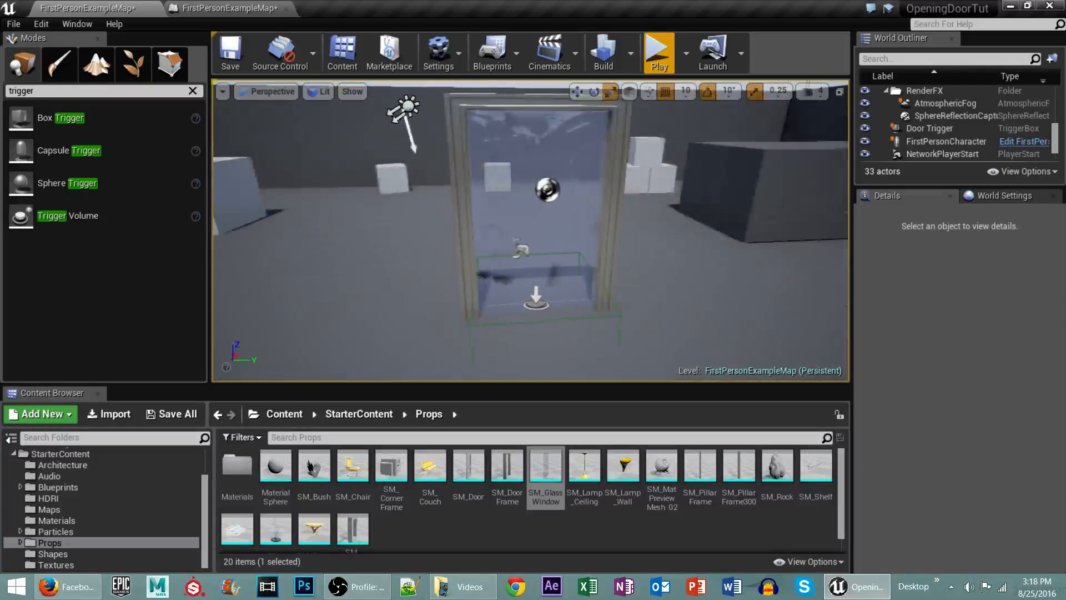
{"action": "left_click", "coordinate": [550, 53]}
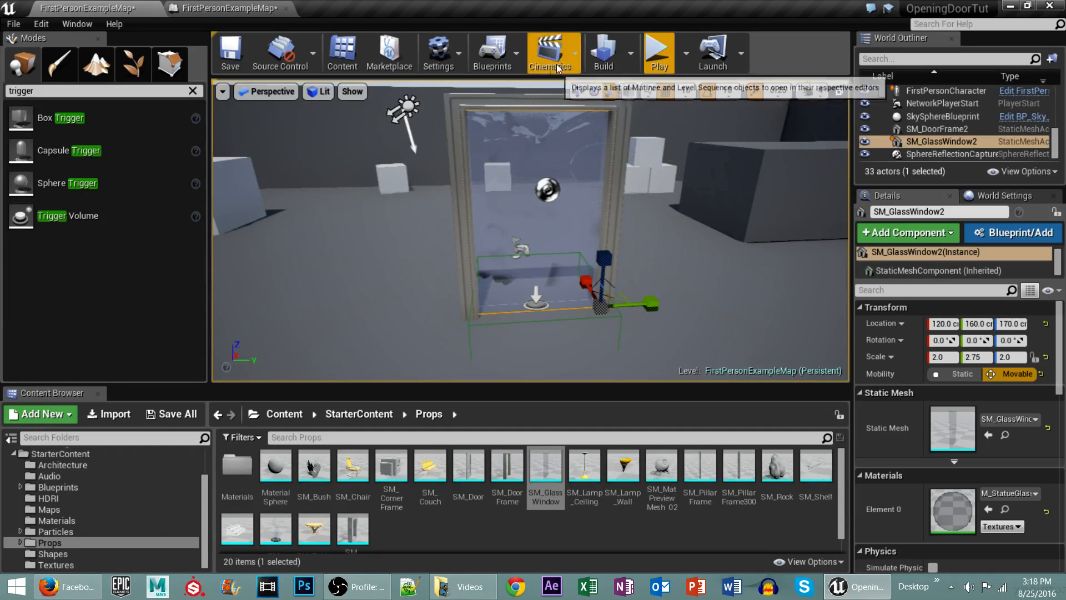
Add a Matinee and give it a Door Trigger Animation group with a Movement track
{"action": "left_click", "coordinate": [553, 52]}
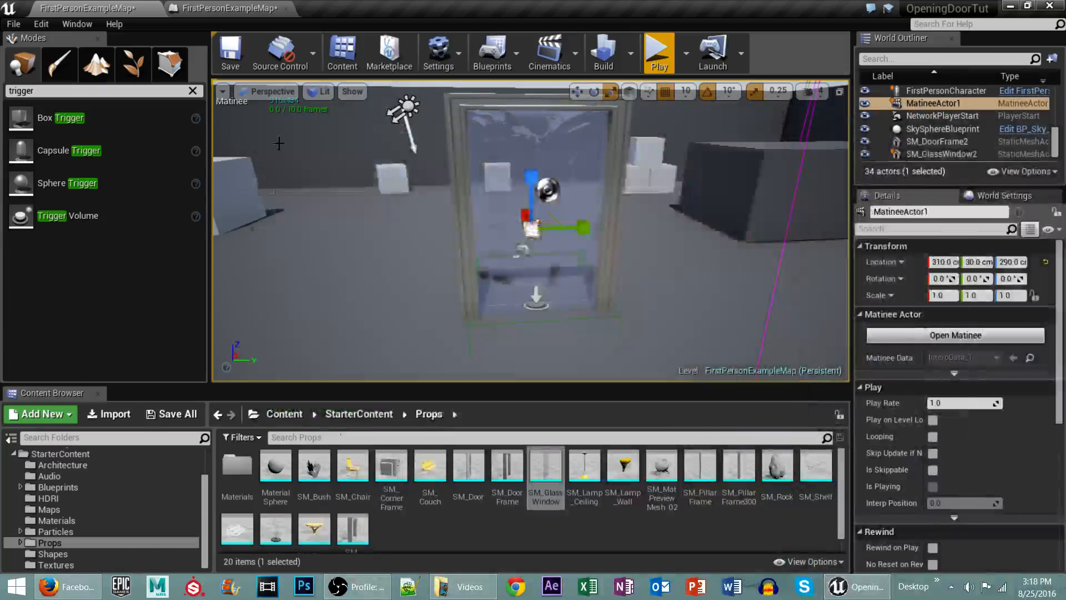
{"action": "left_click", "coordinate": [954, 334]}
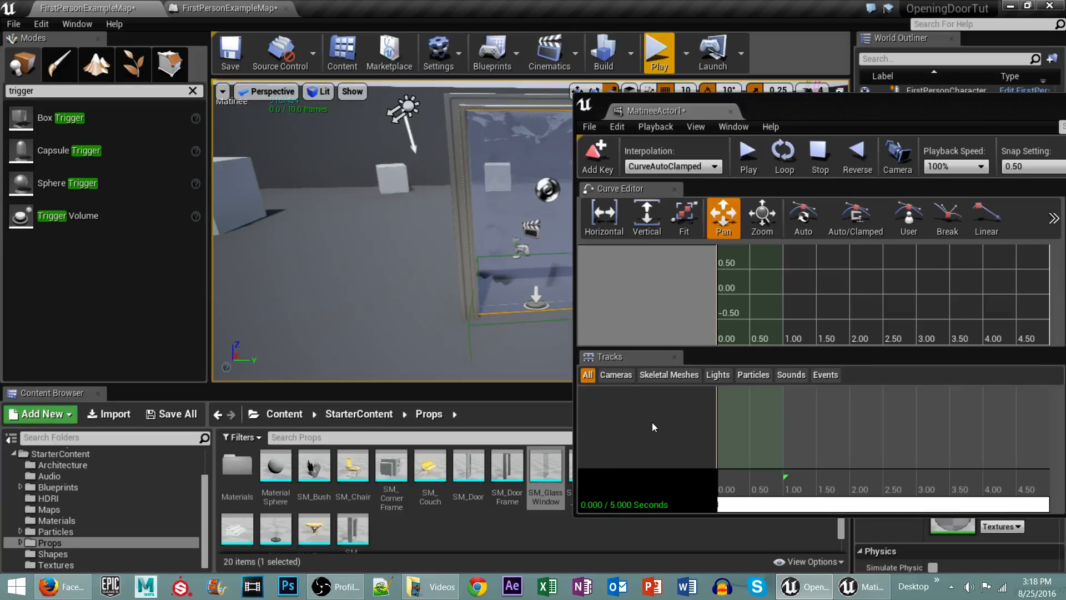
{"action": "mouse_move", "coordinate": [685, 470]}
{"action": "type", "text": "D"}
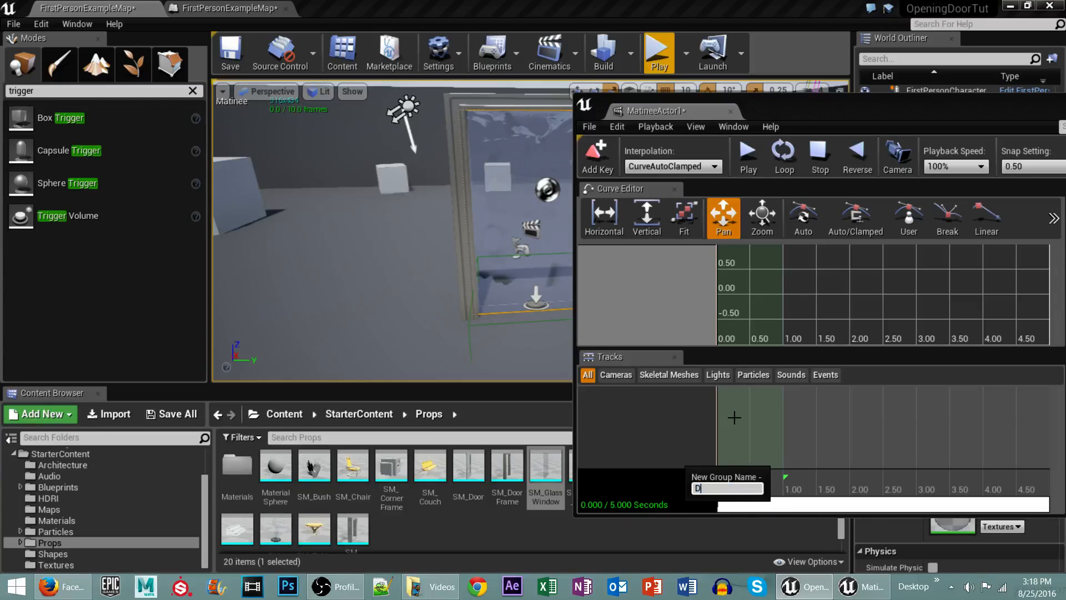
{"action": "type", "text": "oor Trigger"}
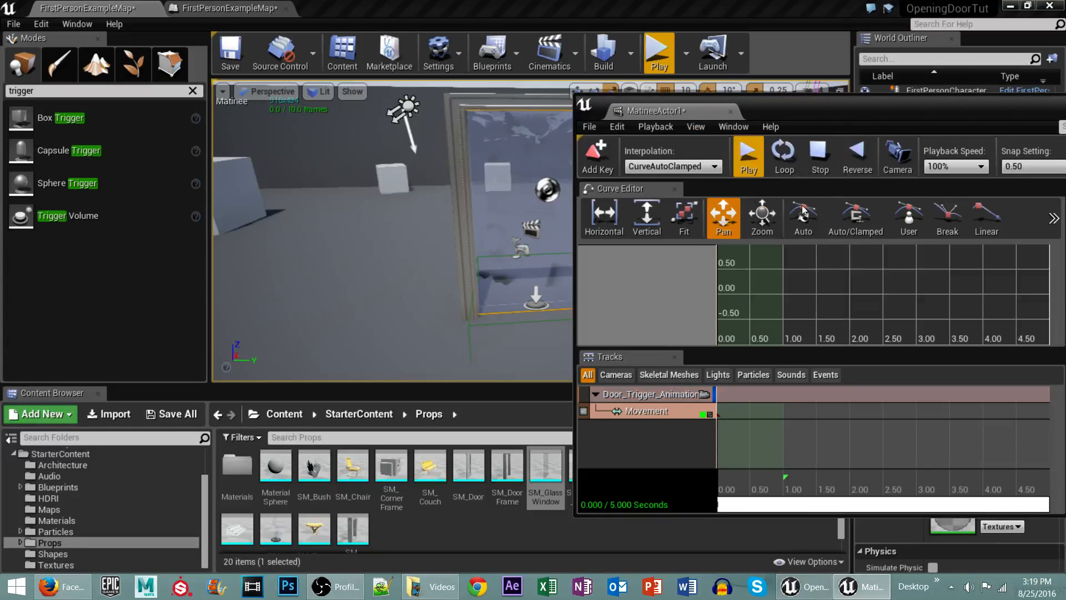
Key the glass sliding open at 3.00 seconds, then return the sequence to its start
{"action": "left_click", "coordinate": [747, 154]}
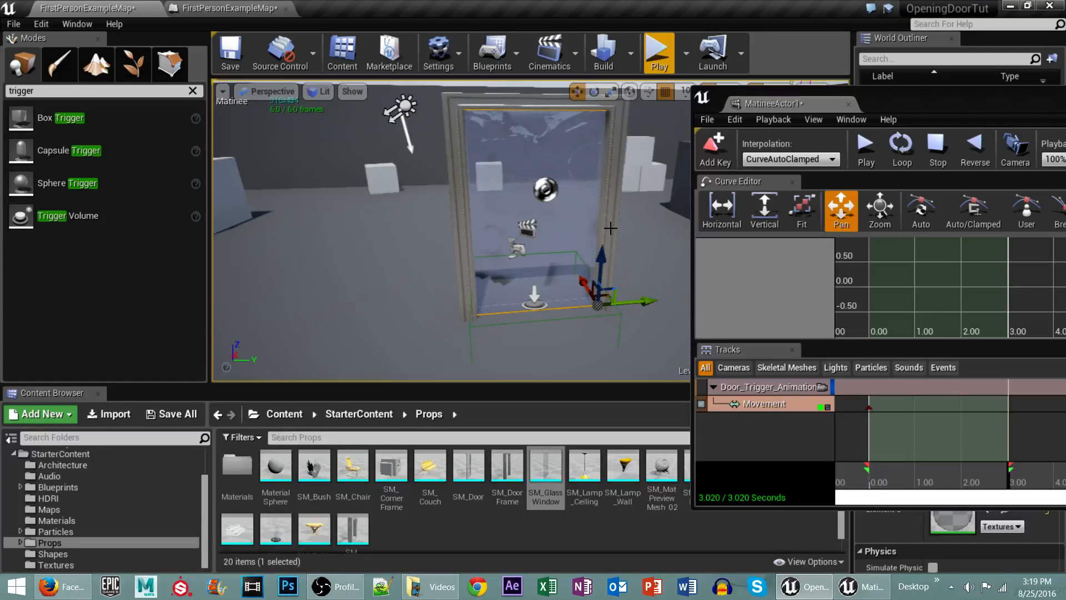
{"action": "mouse_move", "coordinate": [586, 258]}
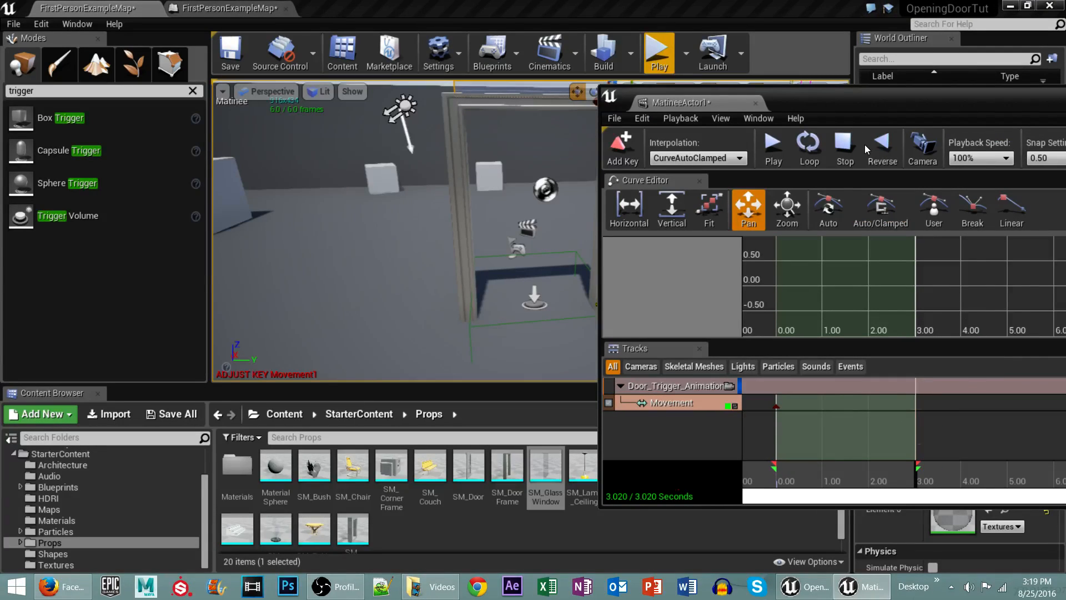
{"action": "left_click", "coordinate": [917, 466]}
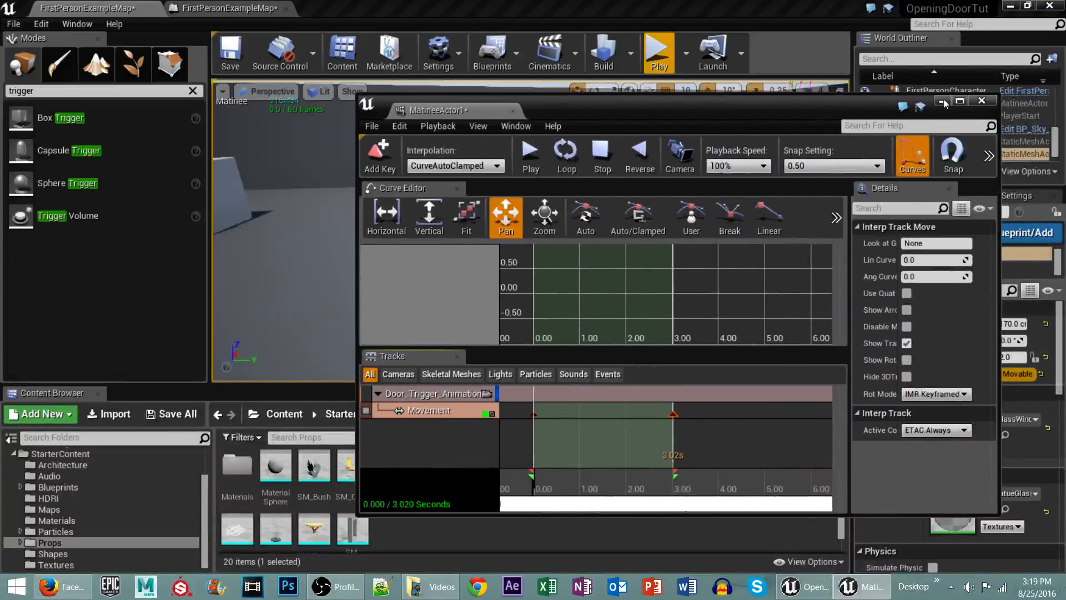
Close Matinee, open the Level Blueprint, and delete the old overlap, Play, Delay, Reverse nodes
{"action": "left_click", "coordinate": [982, 101]}
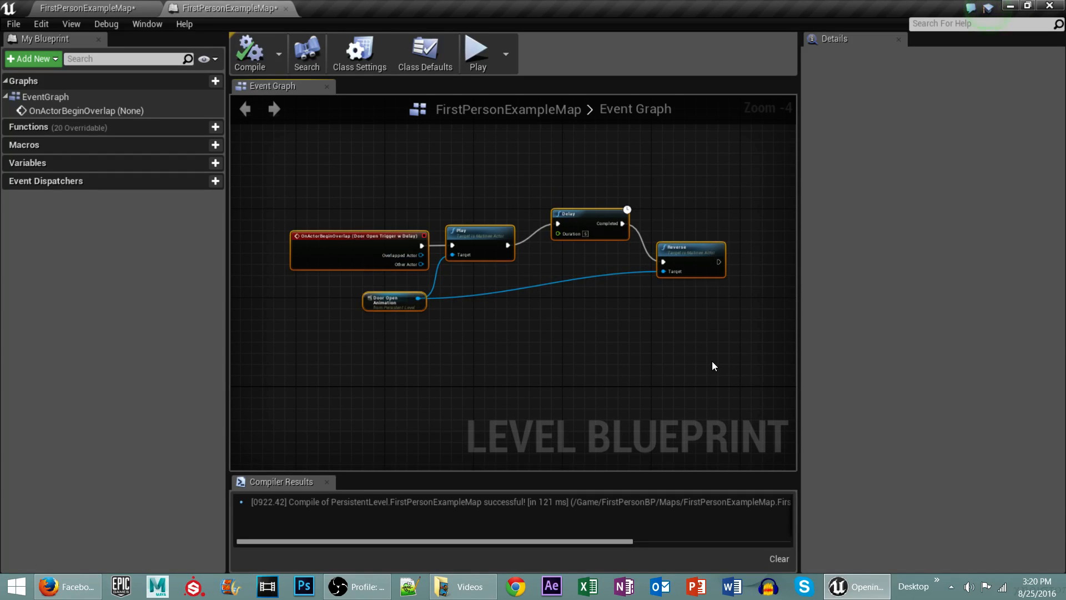
{"action": "left_click", "coordinate": [224, 8]}
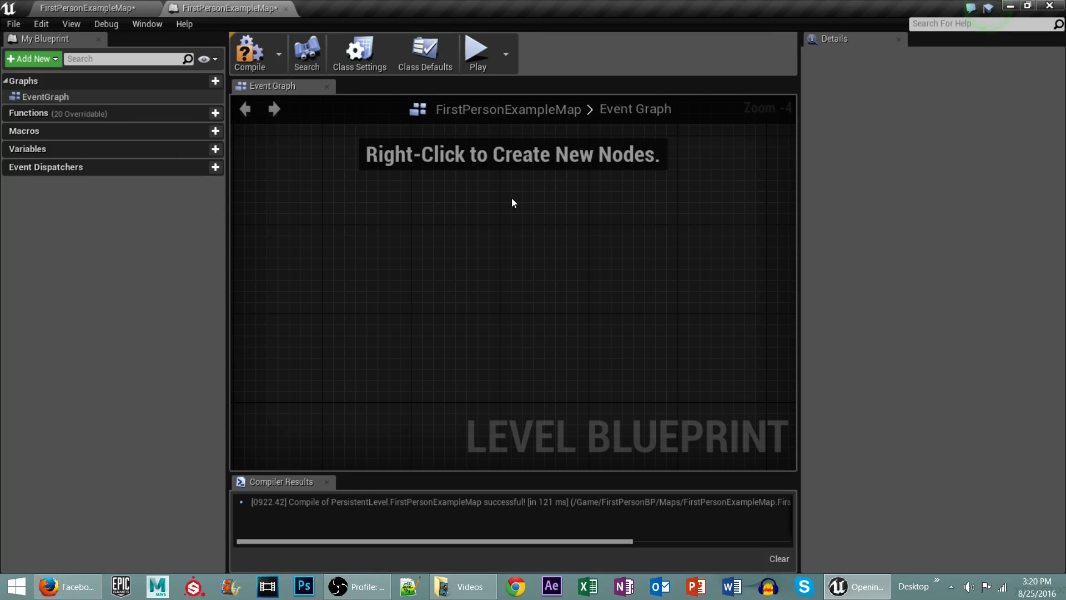
{"action": "mouse_move", "coordinate": [401, 250]}
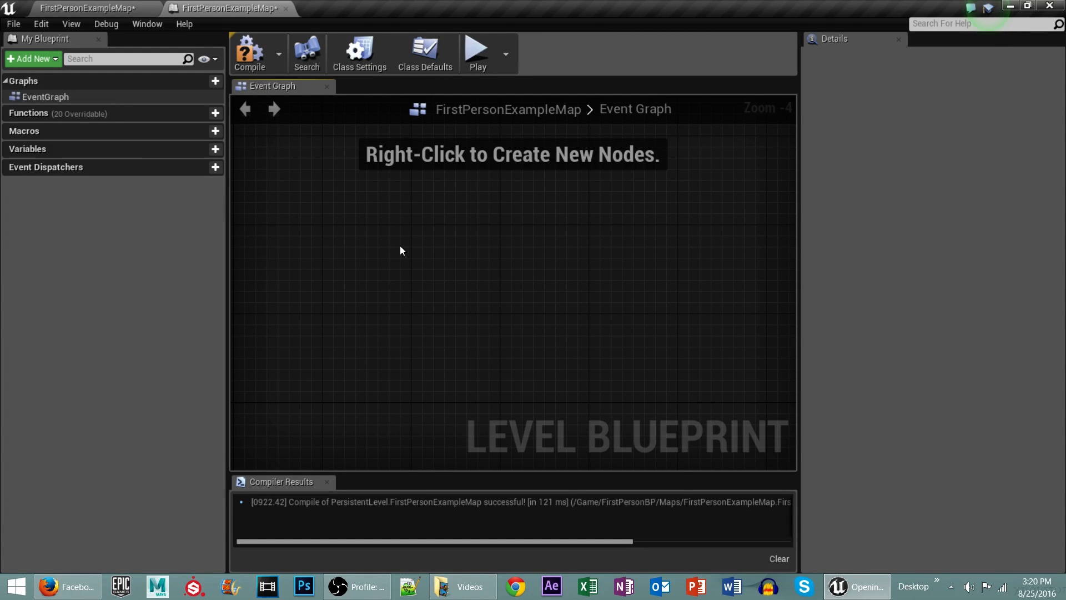
Search the Event Graph actions for 'on' and 'trigger' with context filtering toggled
{"action": "right_click", "coordinate": [401, 249]}
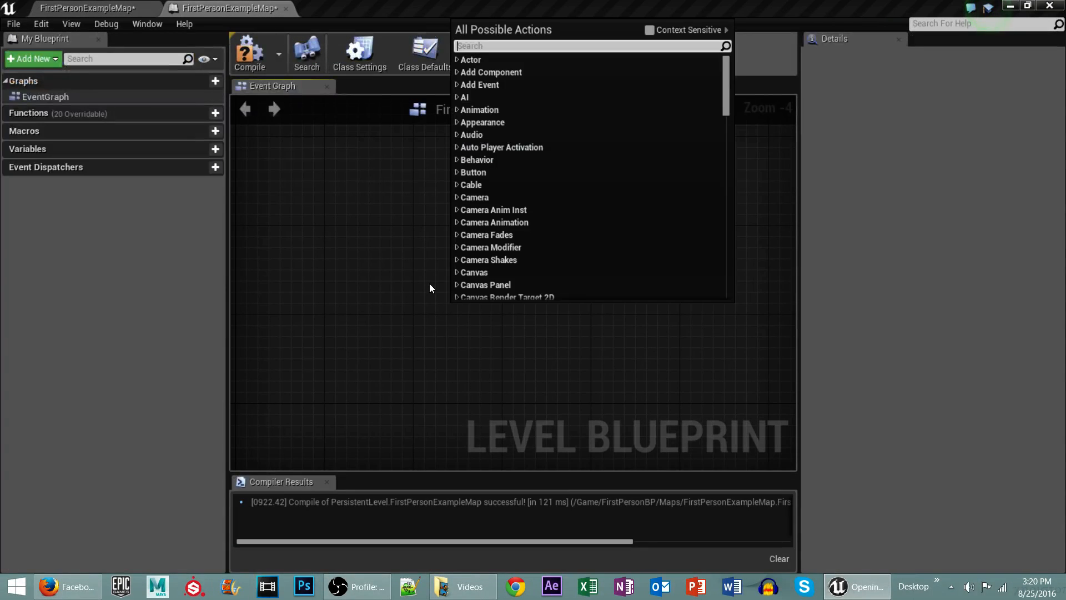
{"action": "type", "text": "on begin pla"}
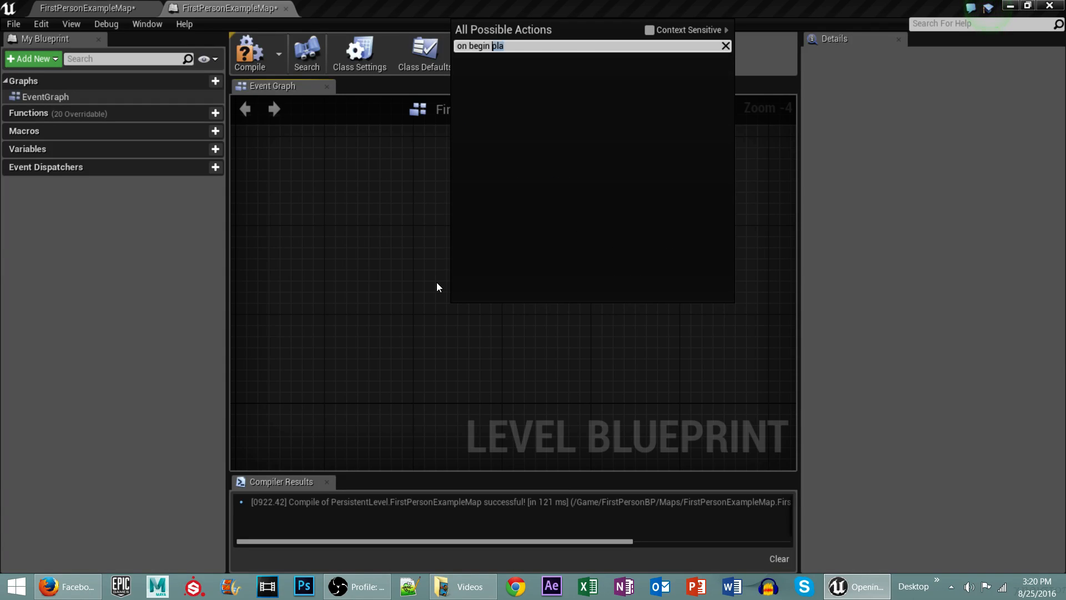
{"action": "left_click", "coordinate": [649, 30]}
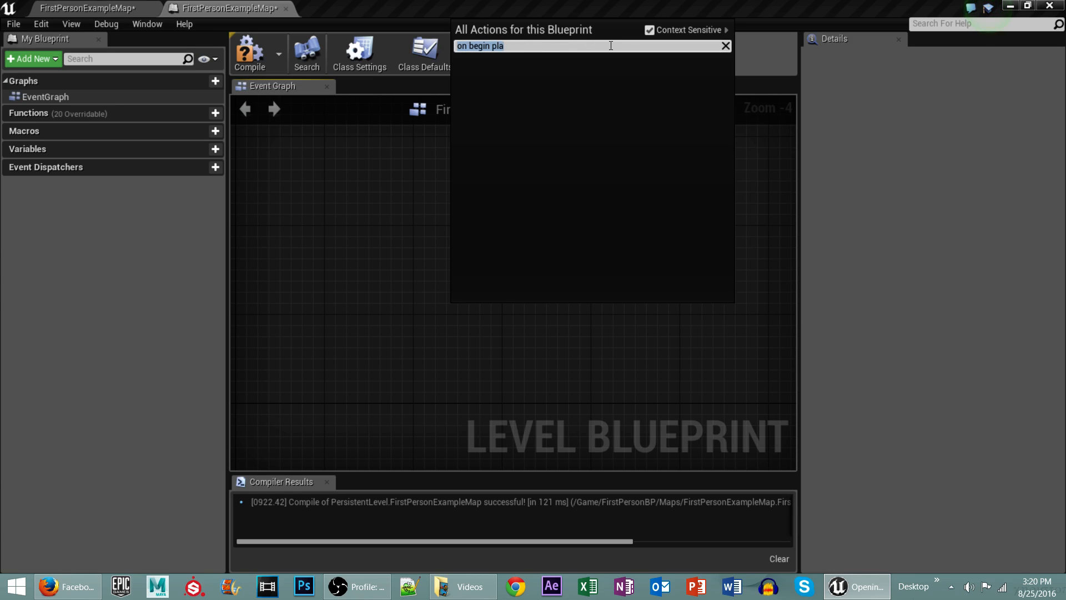
{"action": "type", "text": "trigger"}
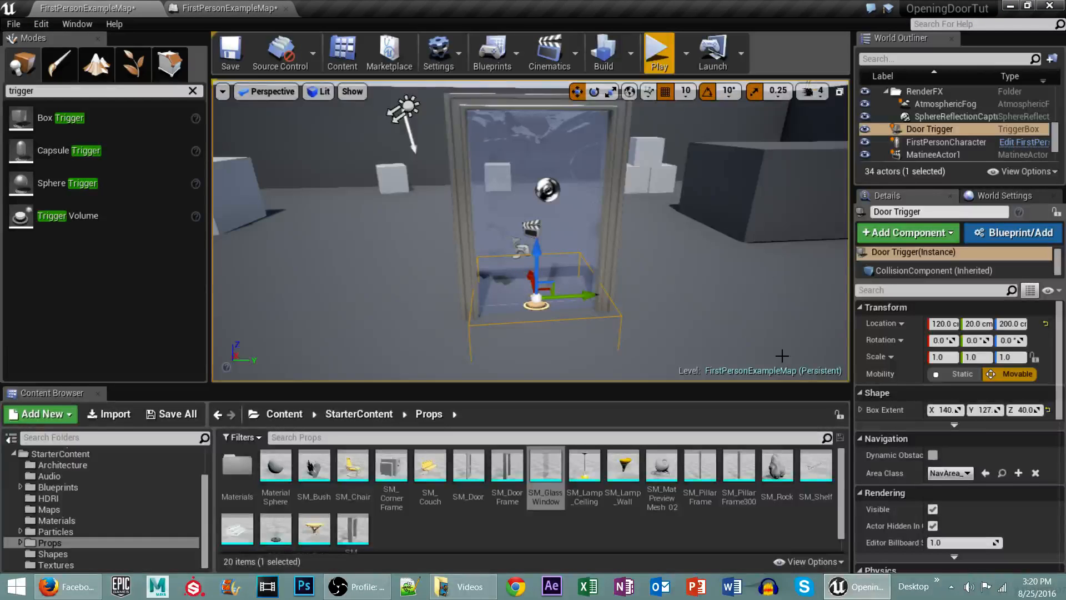
With Door Trigger selected, add its On Actor Begin Overlap event to the Level Blueprint
{"action": "left_click", "coordinate": [914, 251]}
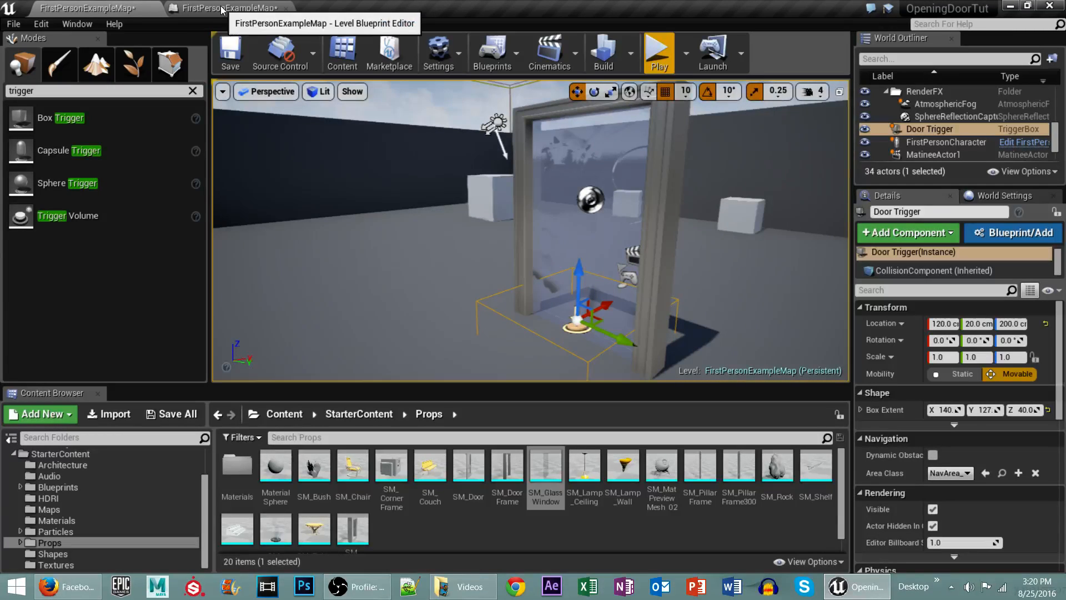
{"action": "left_click", "coordinate": [227, 7]}
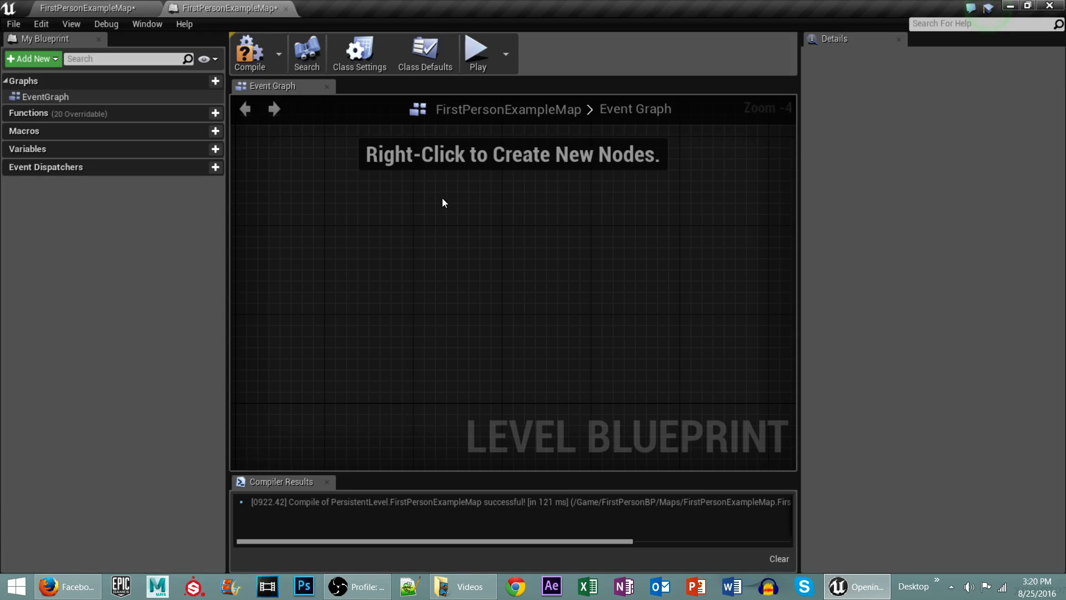
{"action": "mouse_move", "coordinate": [406, 206]}
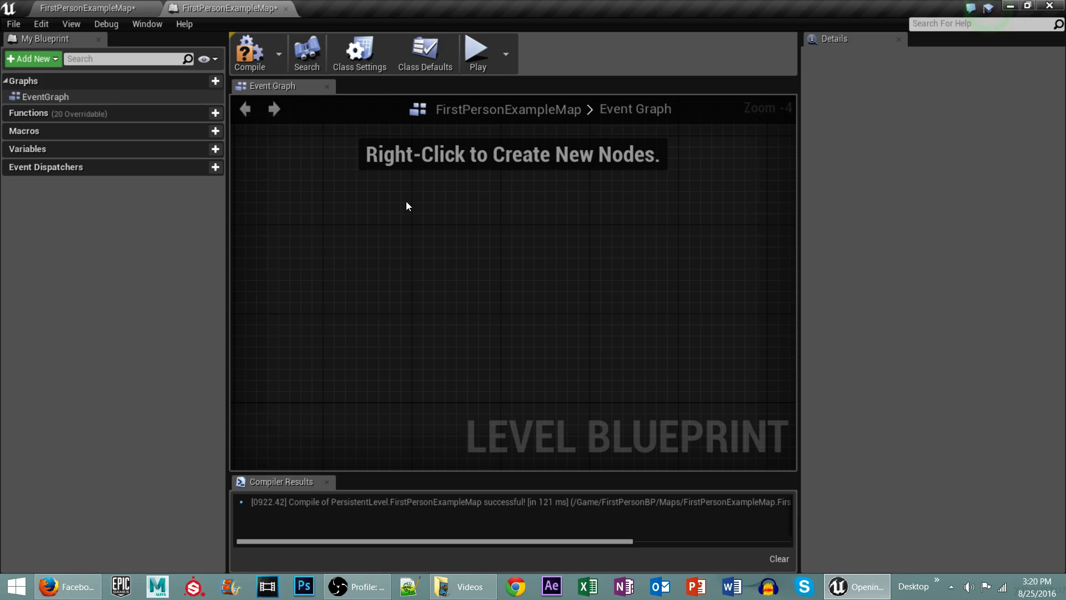
{"action": "right_click", "coordinate": [408, 207]}
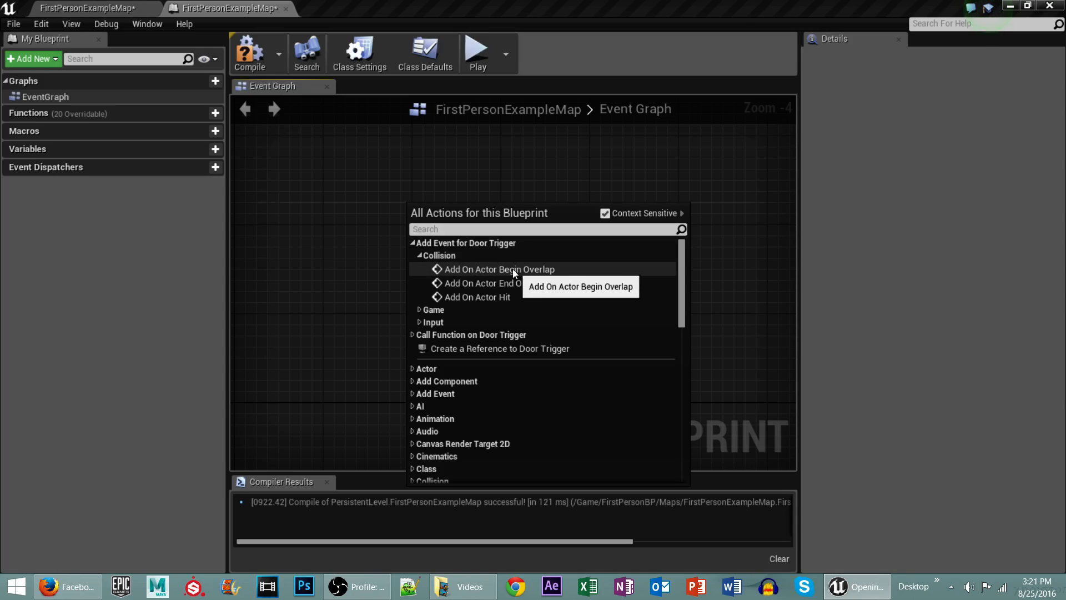
{"action": "left_click", "coordinate": [499, 269]}
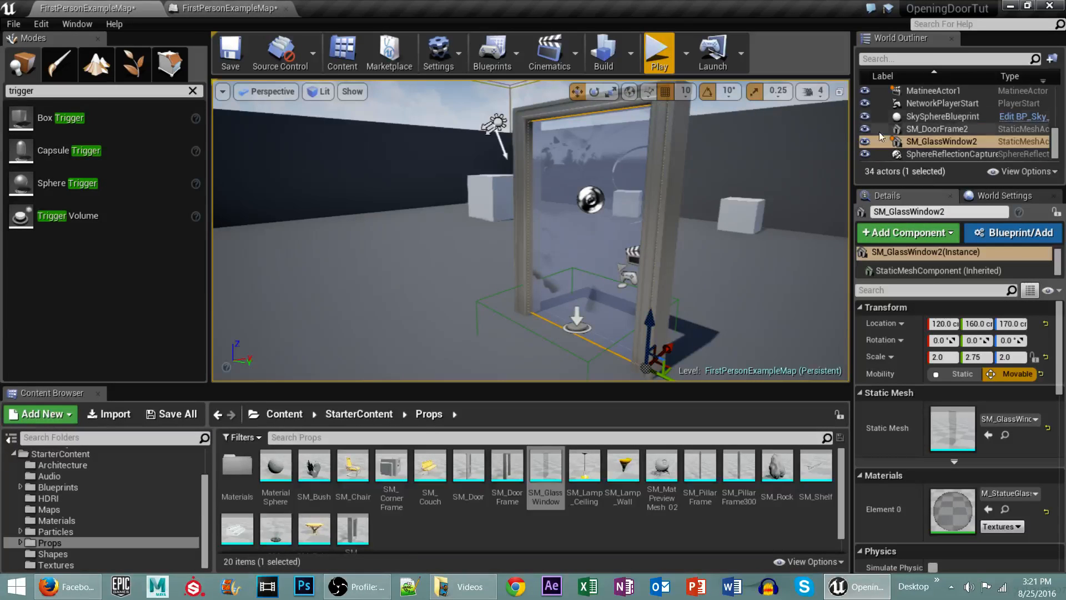
Rename MatineeActor1 to 'Door Open w Close Animation' in the Details panel
{"action": "left_click", "coordinate": [941, 141]}
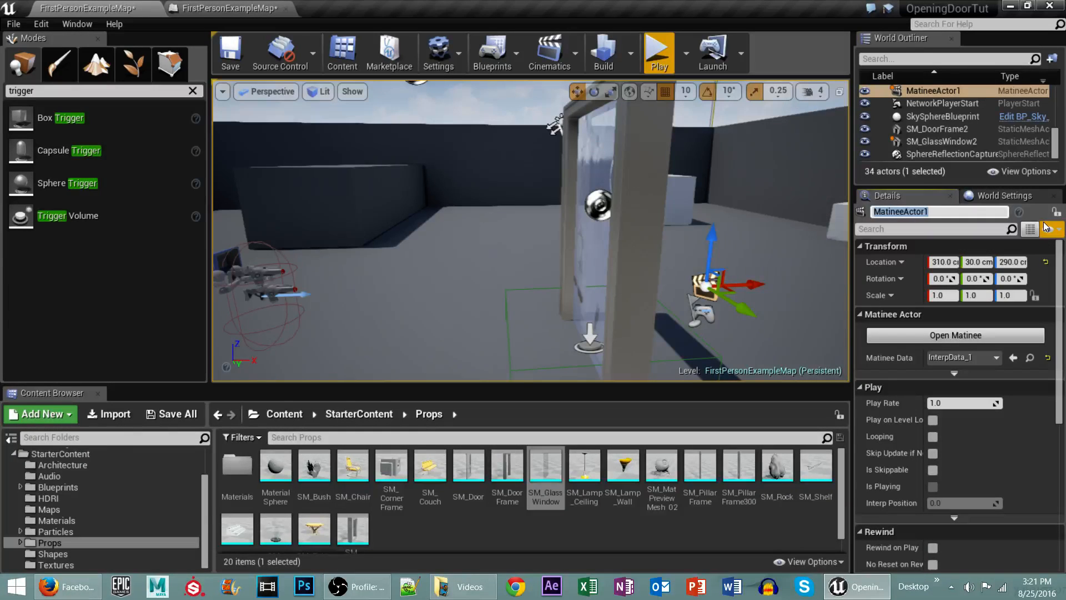
{"action": "type", "text": "Door Open"}
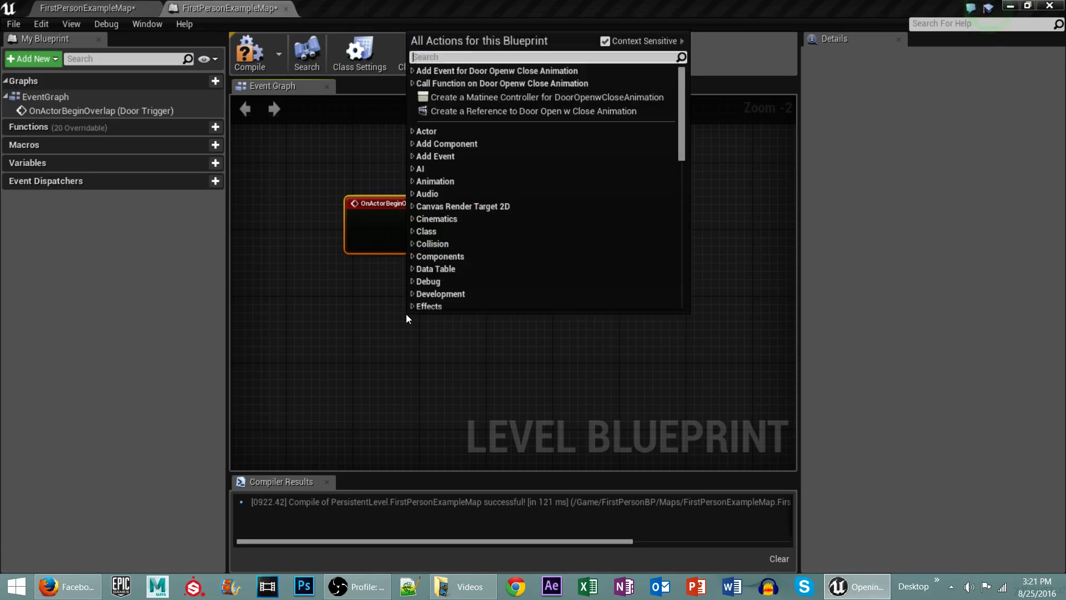
{"action": "mouse_move", "coordinate": [491, 113]}
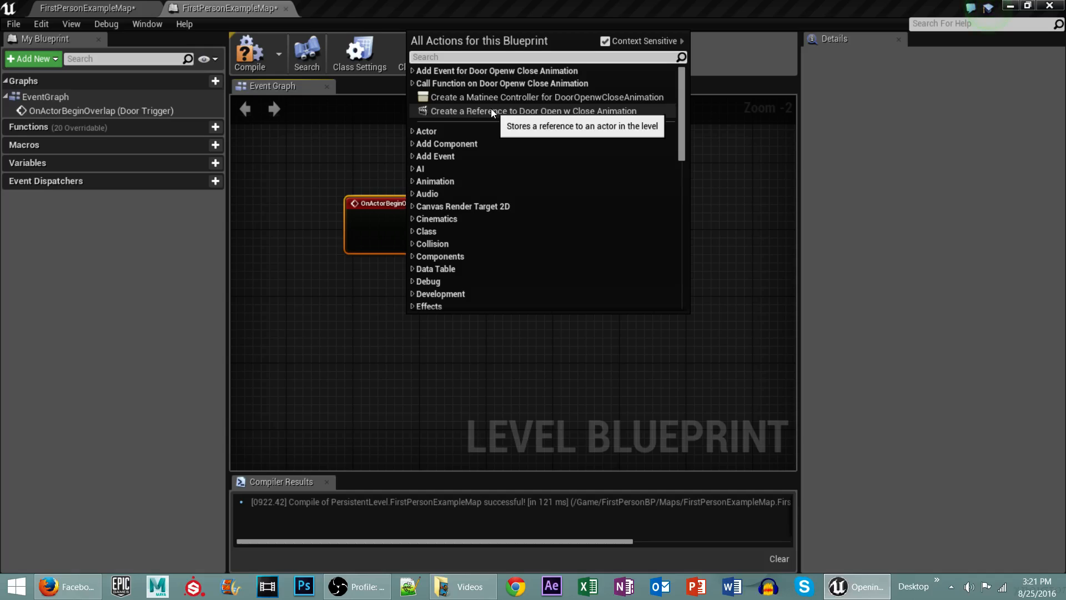
Add a reference node to Door Open w Close Animation in the graph
{"action": "left_click", "coordinate": [532, 111]}
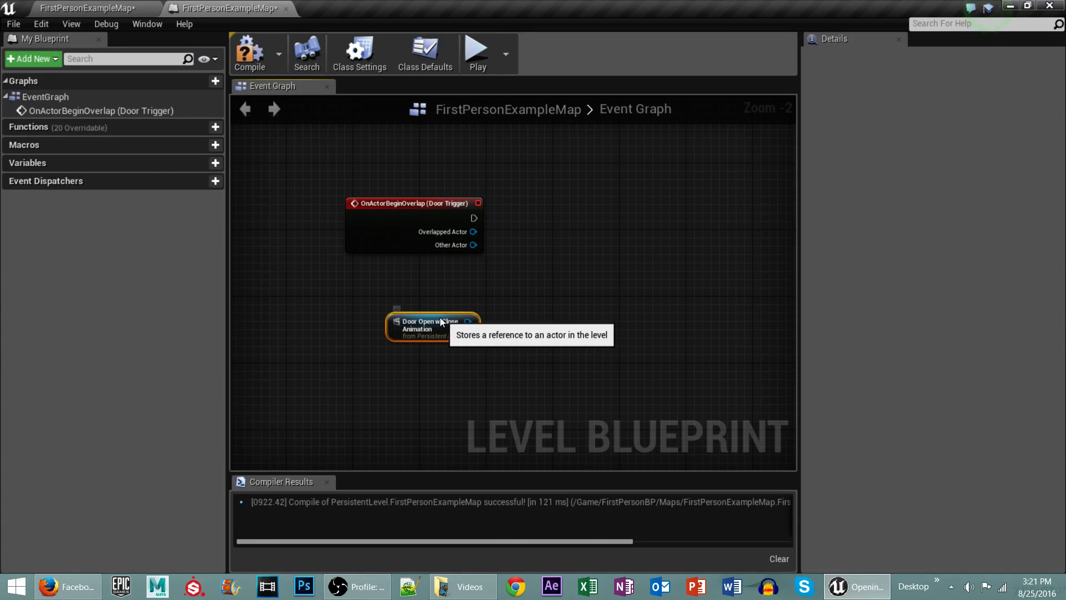
{"action": "mouse_move", "coordinate": [471, 207]}
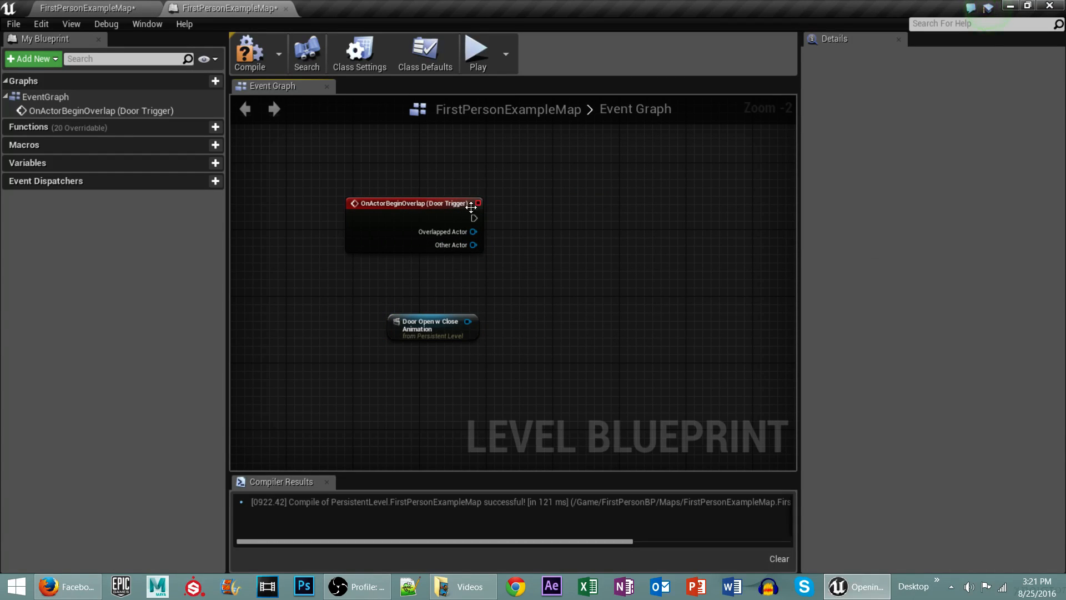
Add a Cinematic Play node after the overlap event, found with Context Sensitive off
{"action": "left_click_drag", "start_coordinate": [473, 217], "coordinate": [555, 216]}
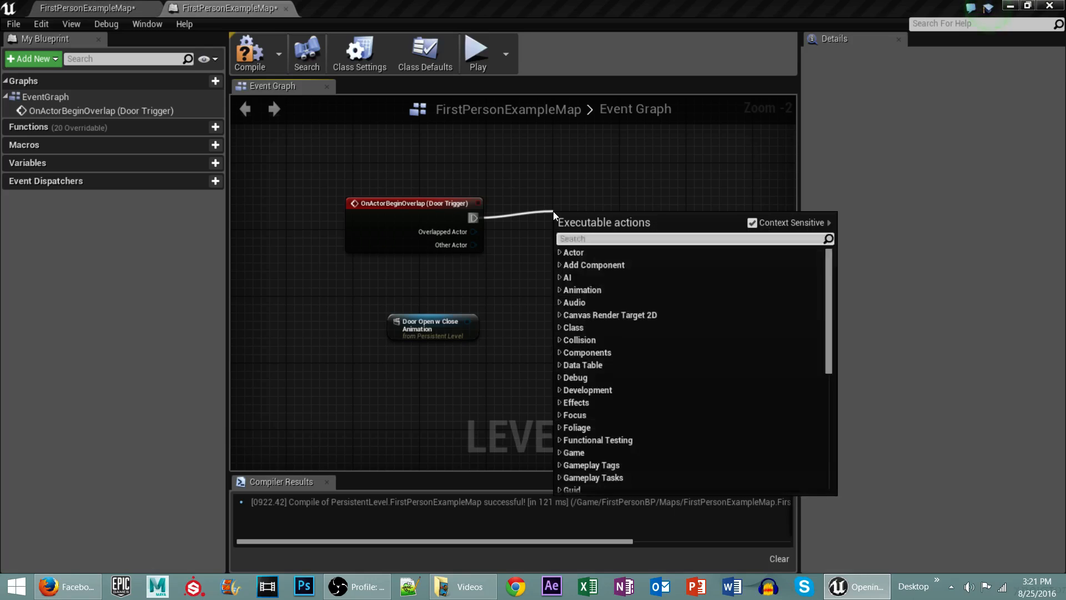
{"action": "type", "text": "play"}
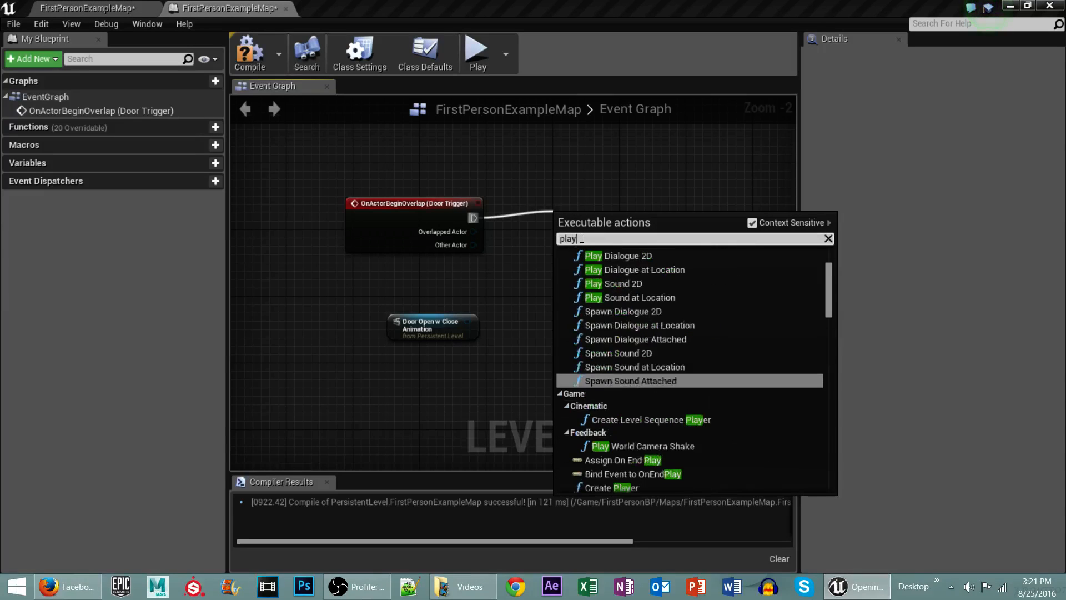
{"action": "scroll", "scroll_direction": "down", "scroll_amount": 3}
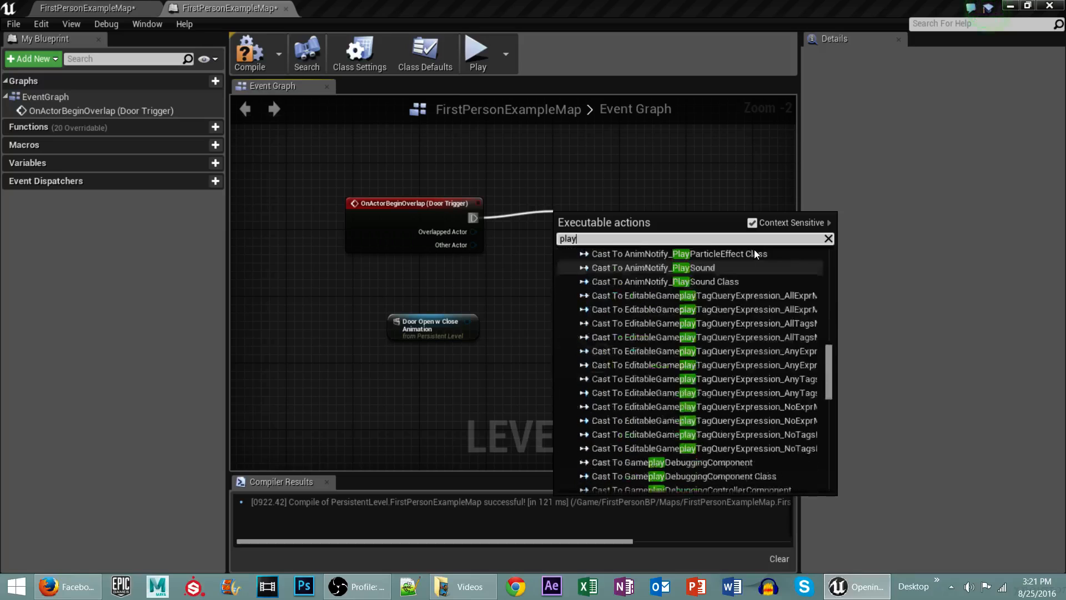
{"action": "left_click", "coordinate": [752, 222]}
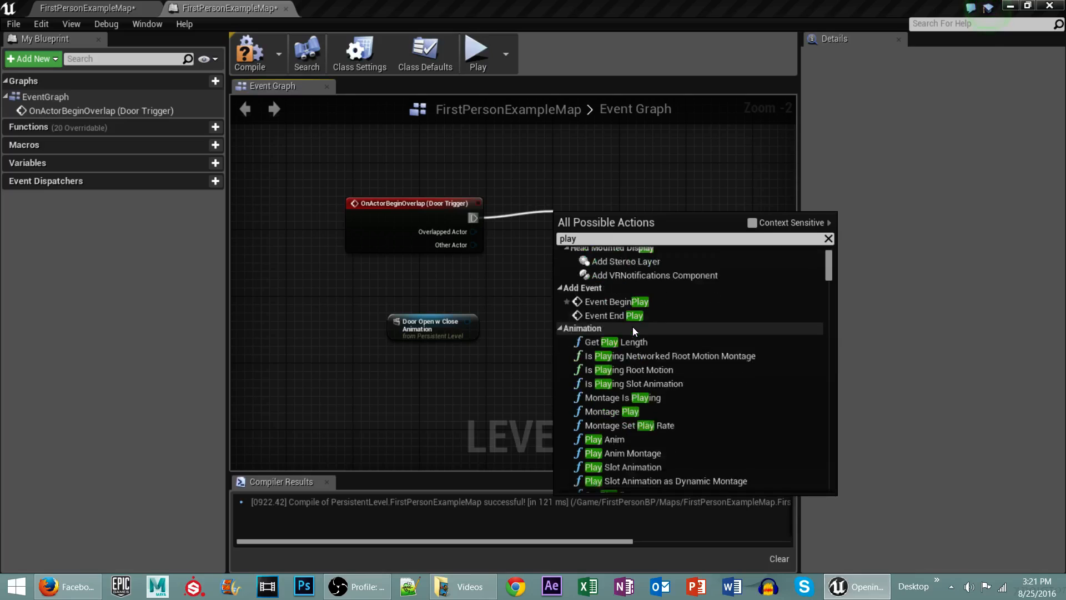
{"action": "scroll", "scroll_direction": "down", "scroll_amount": 3}
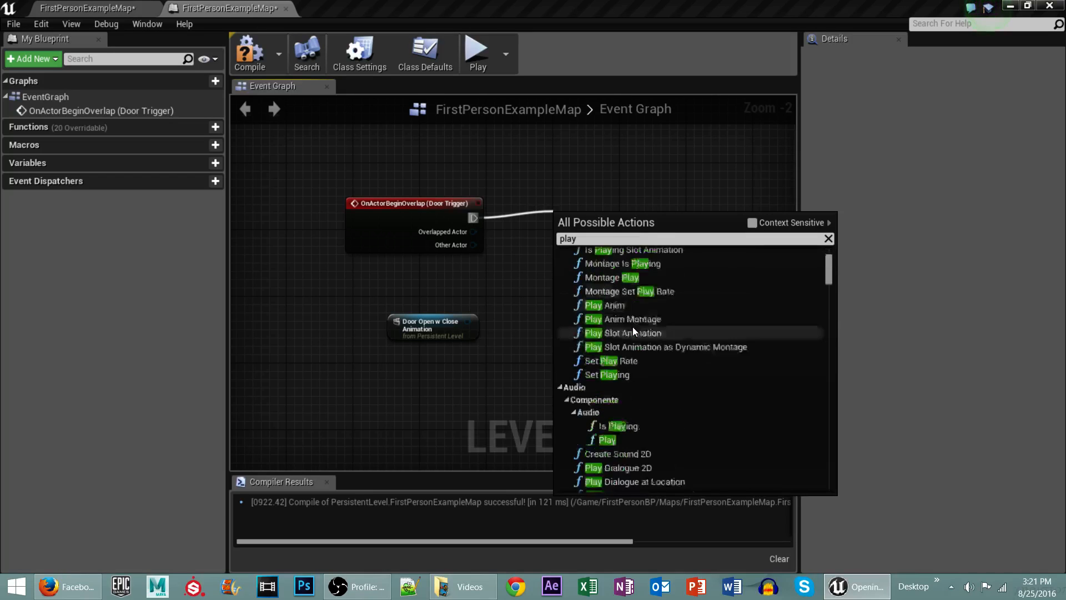
{"action": "scroll", "scroll_direction": "down", "scroll_amount": 3}
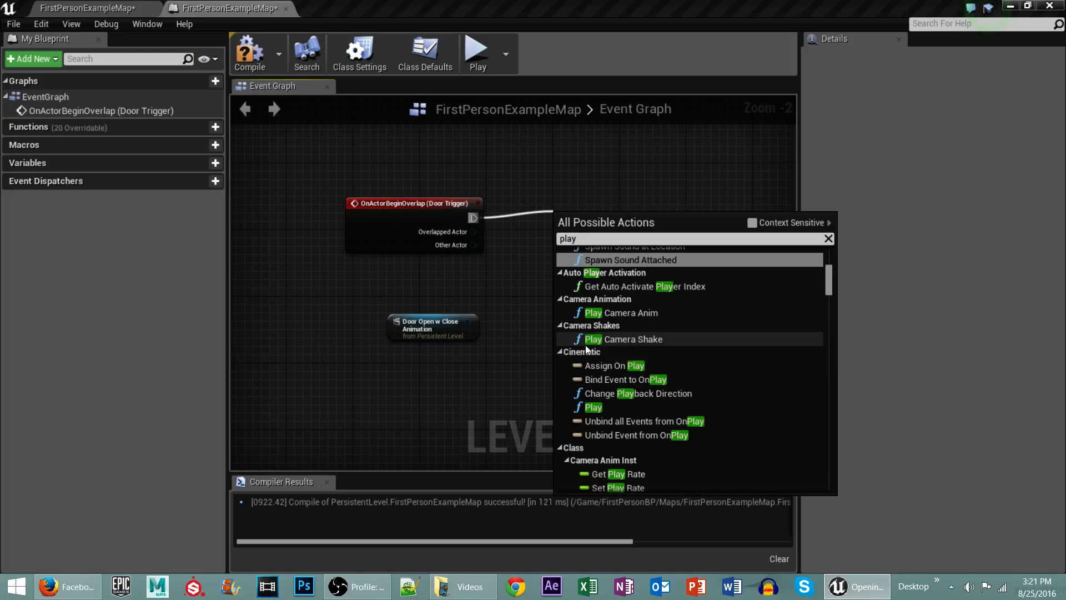
{"action": "left_click", "coordinate": [592, 406]}
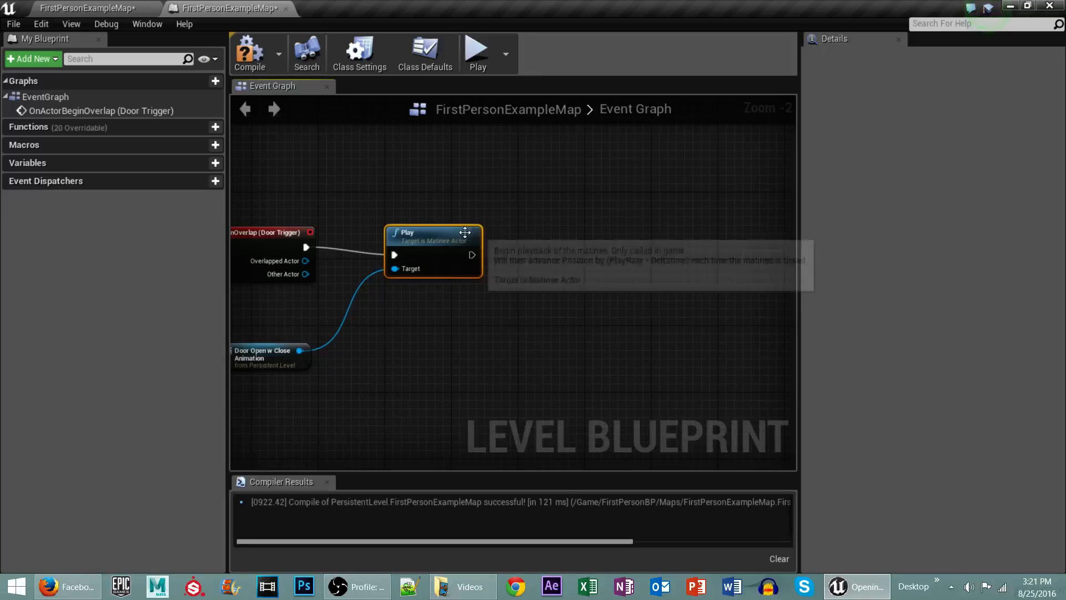
Add a Delay node after Play, level with it, with Duration 4
{"action": "left_click_drag", "start_coordinate": [472, 255], "coordinate": [551, 266]}
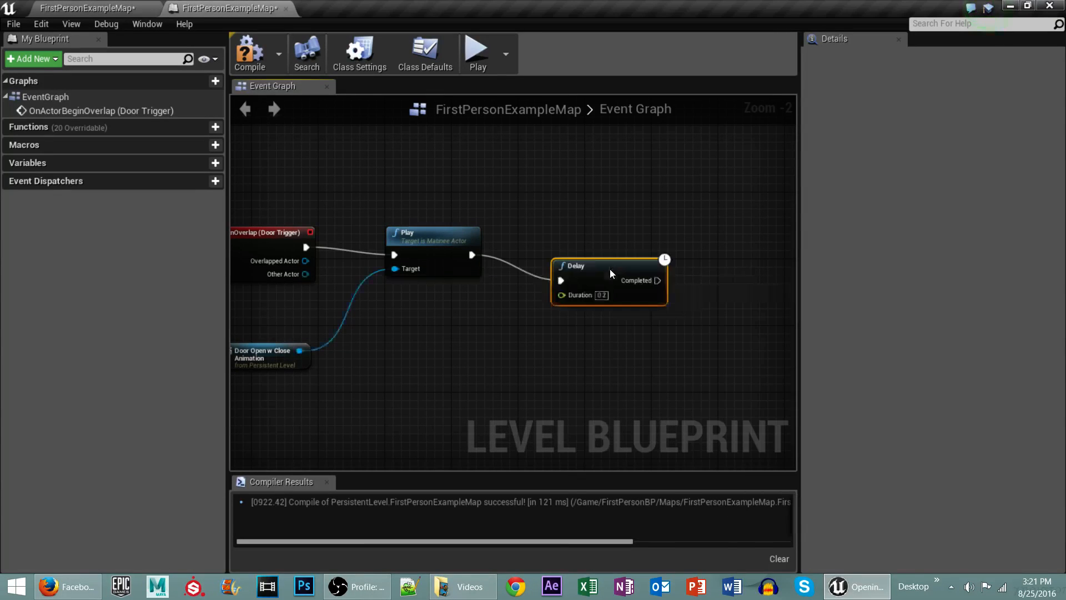
{"action": "left_click_drag", "start_coordinate": [609, 272], "coordinate": [591, 255]}
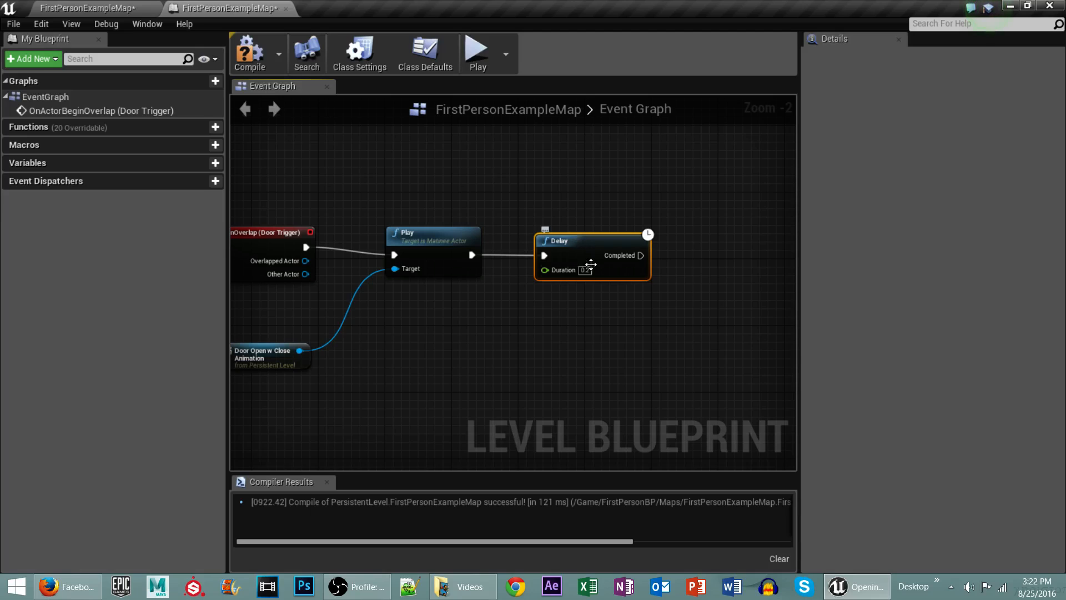
{"action": "type", "text": "4.0"}
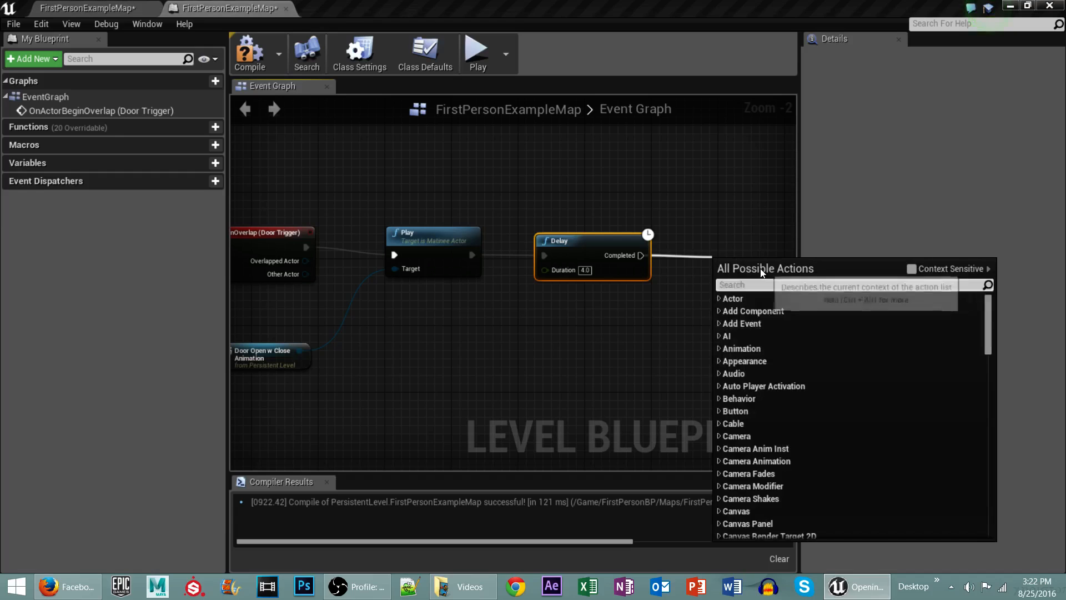
Add a Matinee Reverse node after the Delay, targeting the door Matinee reference
{"action": "type", "text": "reverse"}
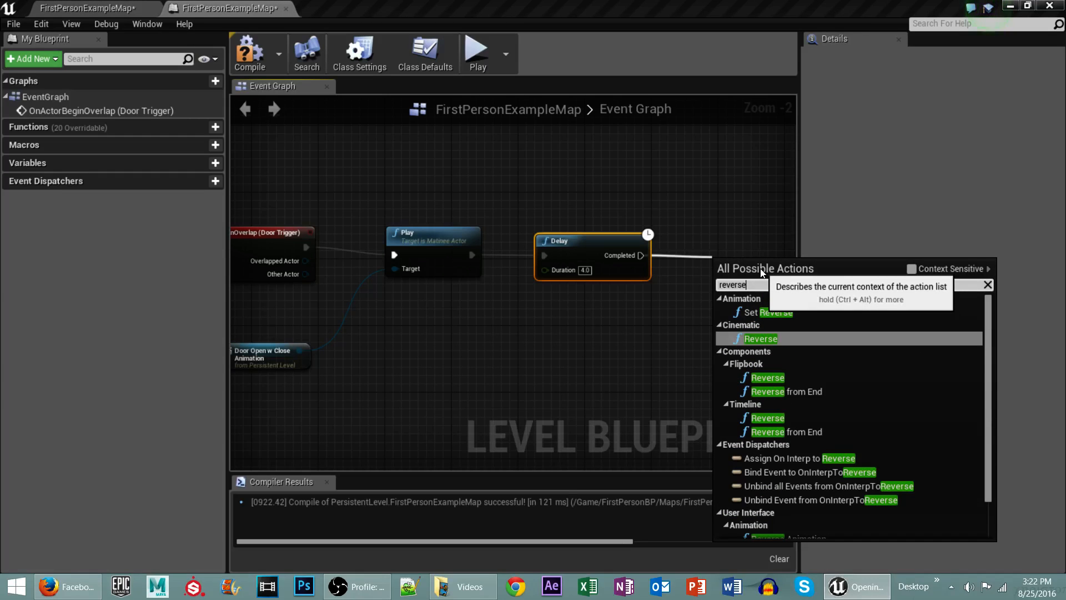
{"action": "left_click", "coordinate": [760, 338]}
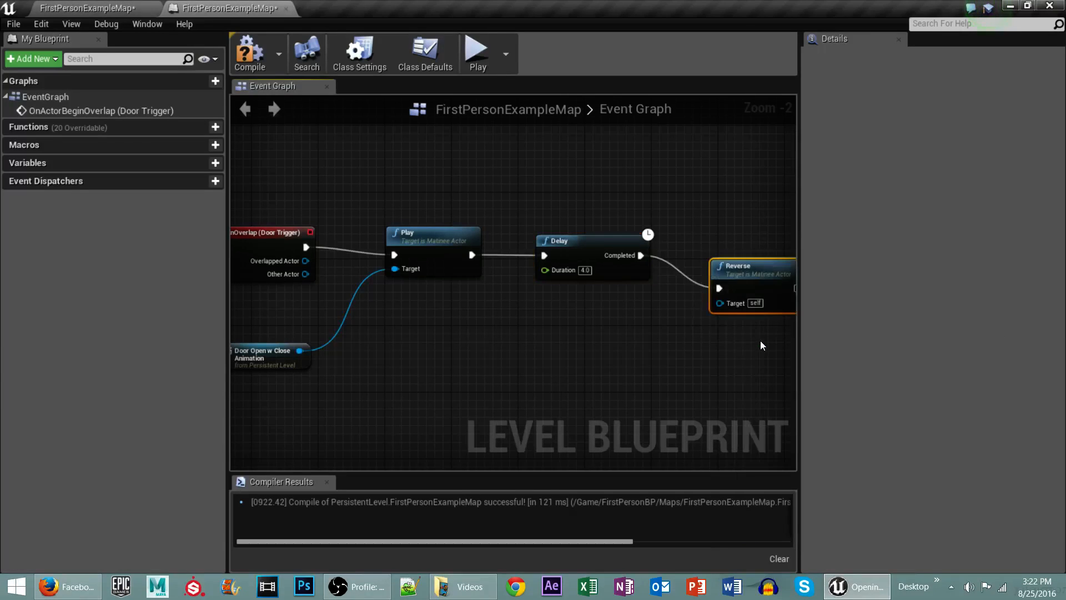
{"action": "left_click_drag", "start_coordinate": [298, 351], "coordinate": [597, 342]}
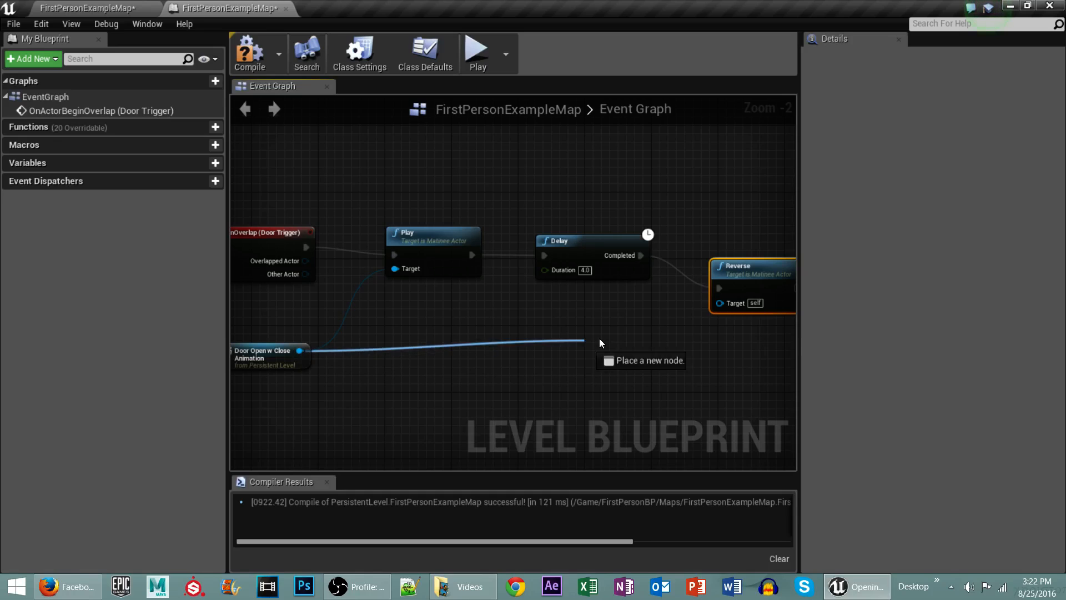
{"action": "scroll", "scroll_direction": "down", "scroll_amount": 3}
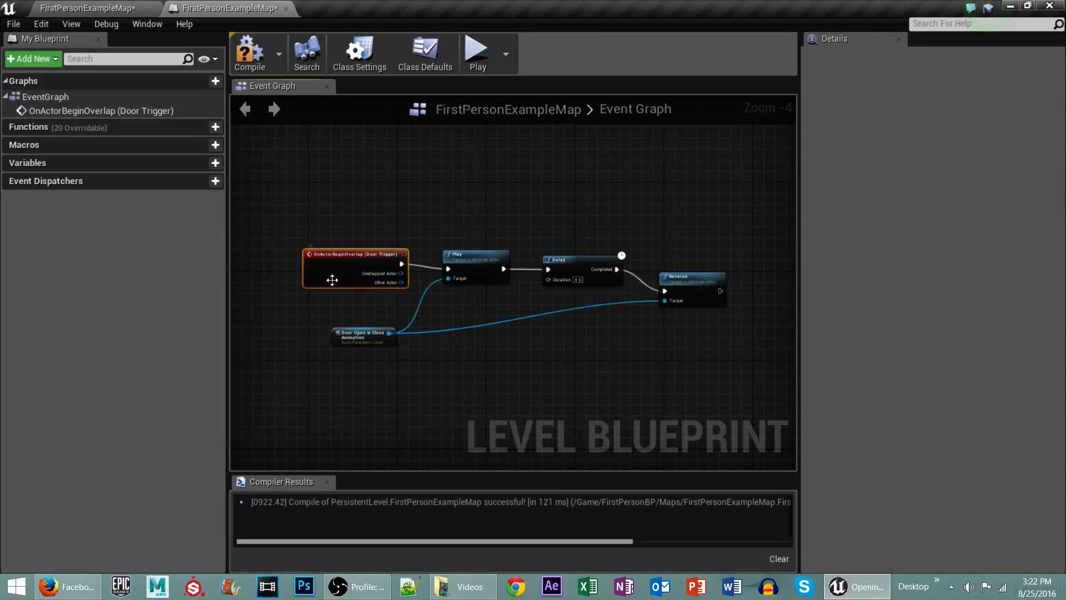
{"action": "mouse_move", "coordinate": [473, 260]}
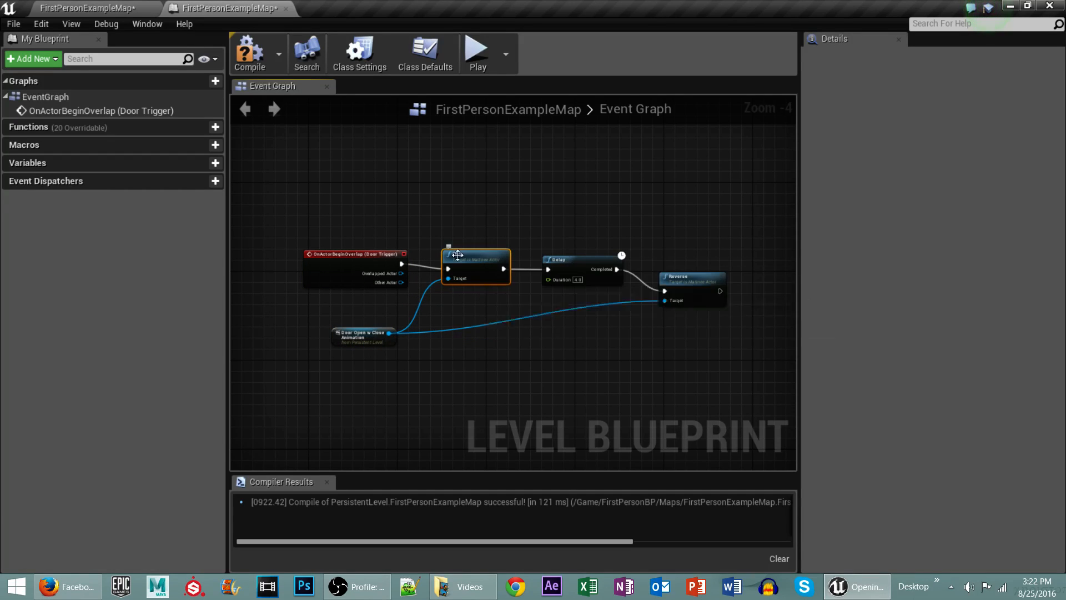
{"action": "mouse_move", "coordinate": [476, 268]}
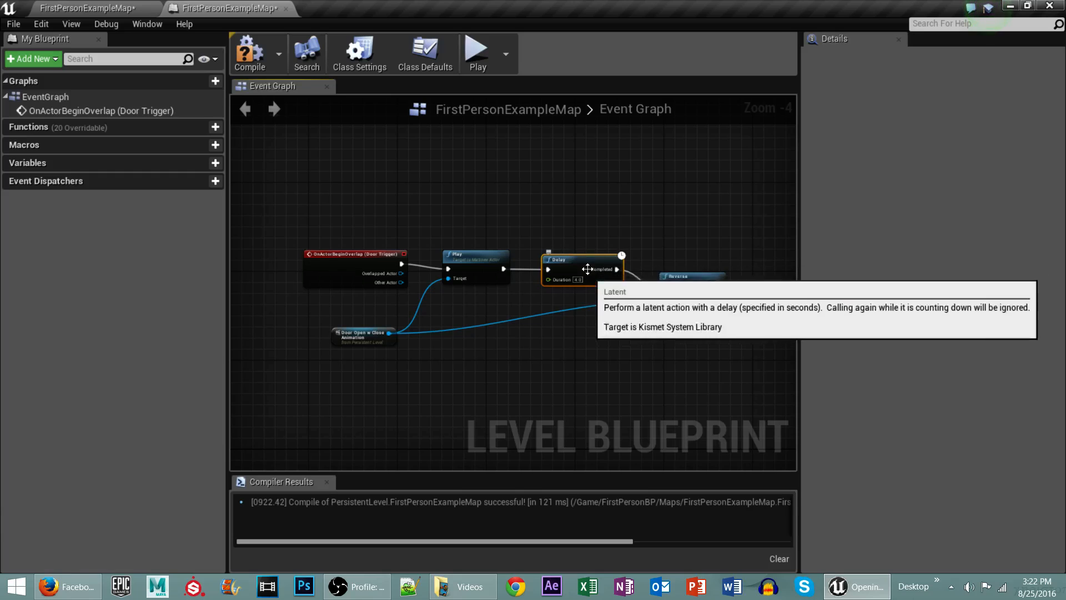
Return to the level editor and run a Play-in-Editor session to test the door
{"action": "left_click", "coordinate": [691, 284]}
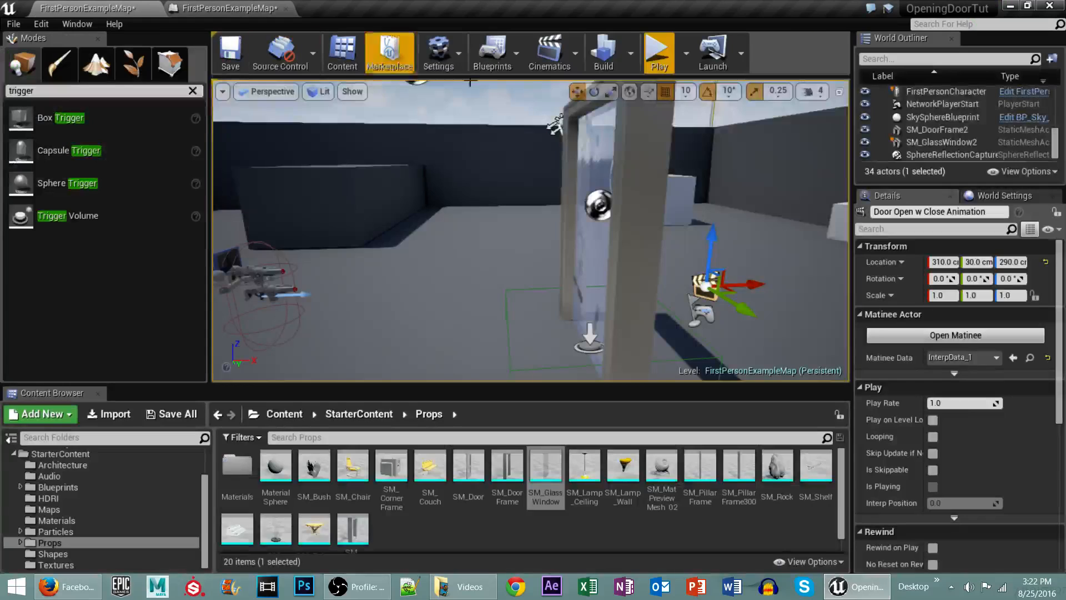
{"action": "left_click", "coordinate": [657, 52]}
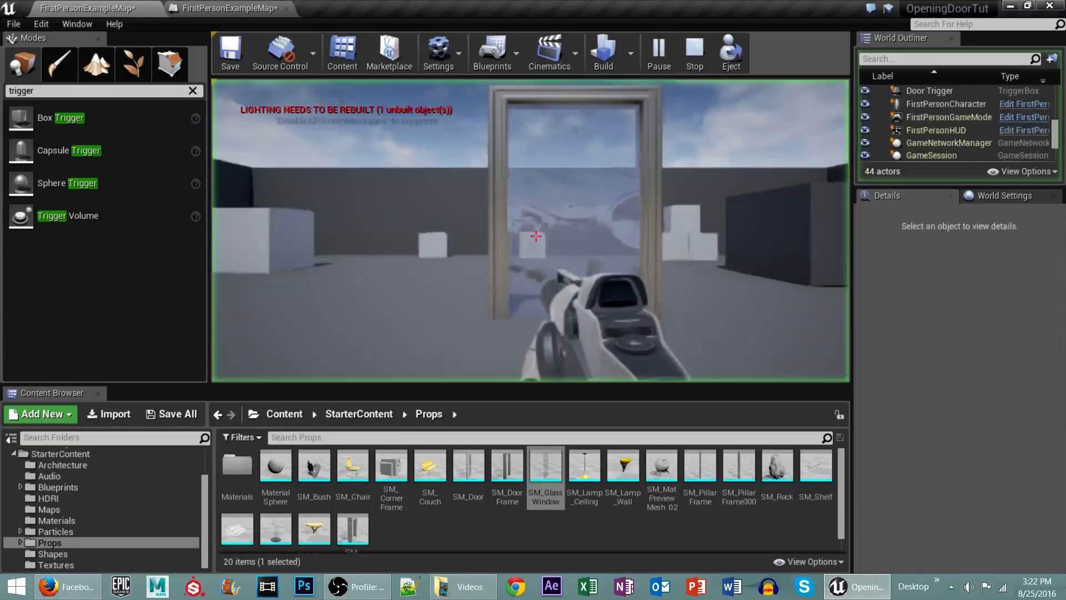